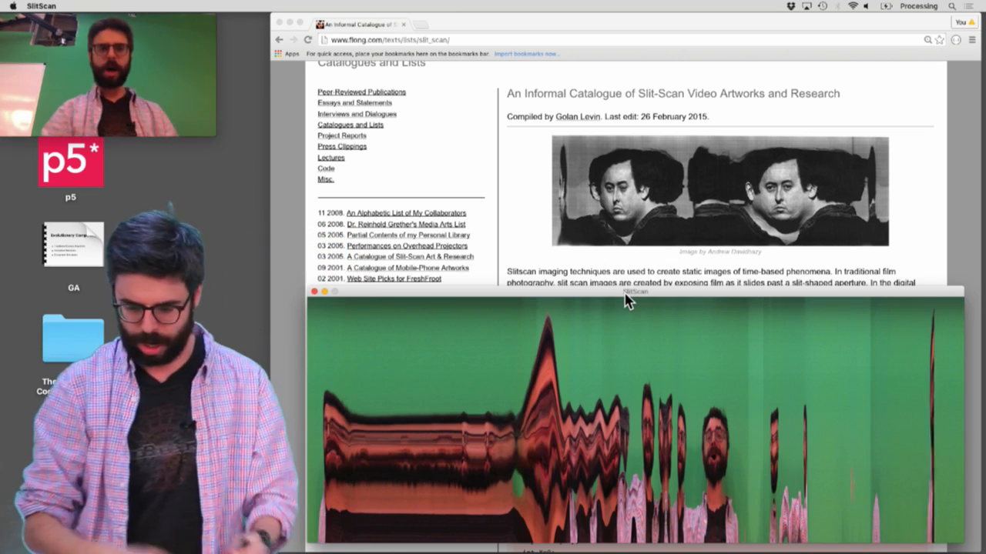
Close the SlitScan output window and scroll the flong.com slit-scan catalogue page
left_click(314, 292)
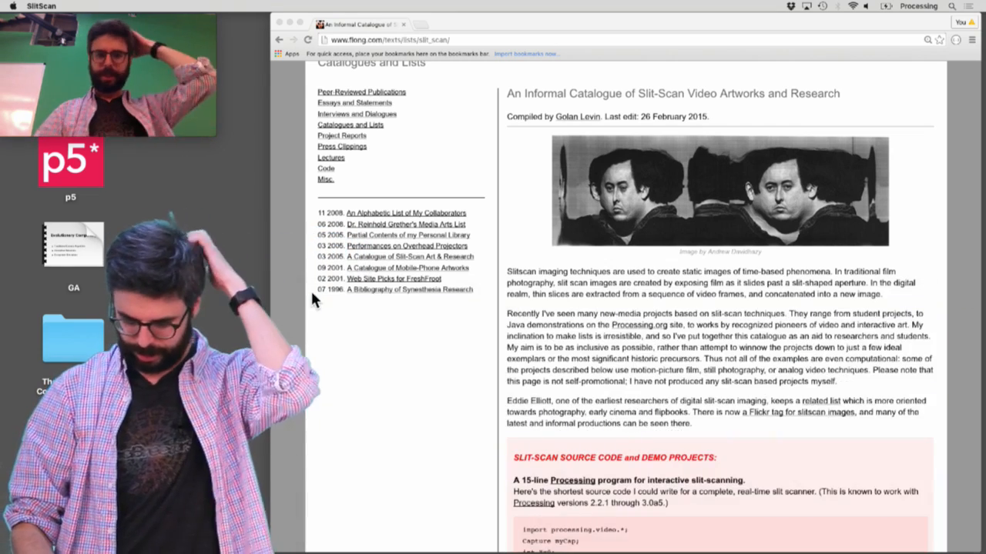
scroll("down", 3)
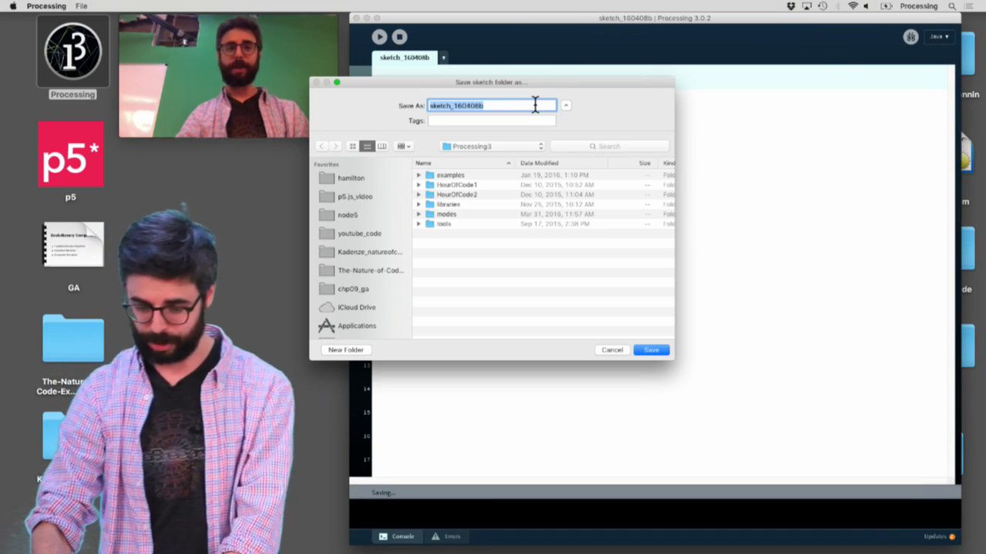
Name the blank sketch SlitScan_tutorial and save it to the Desktop
type("SlitScan")
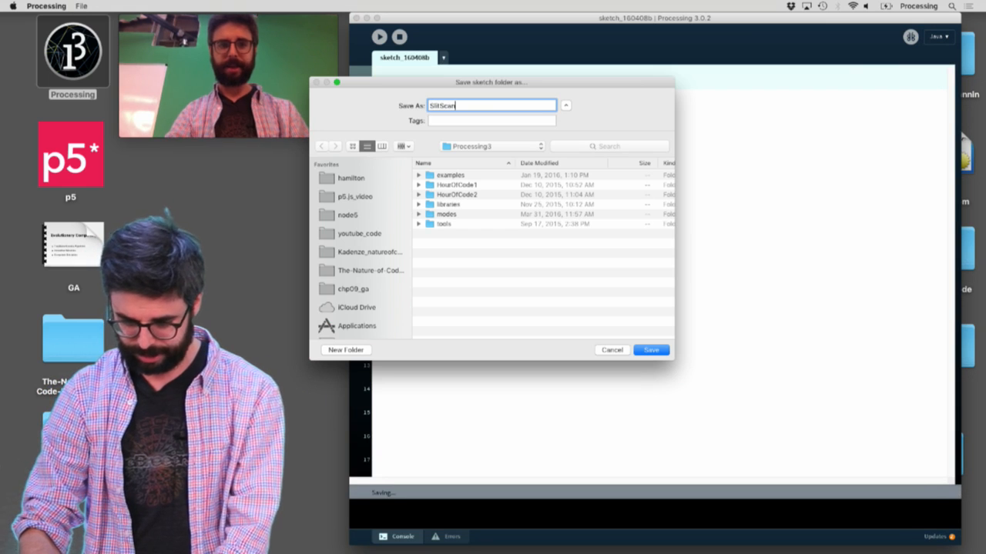
type("_tutorial")
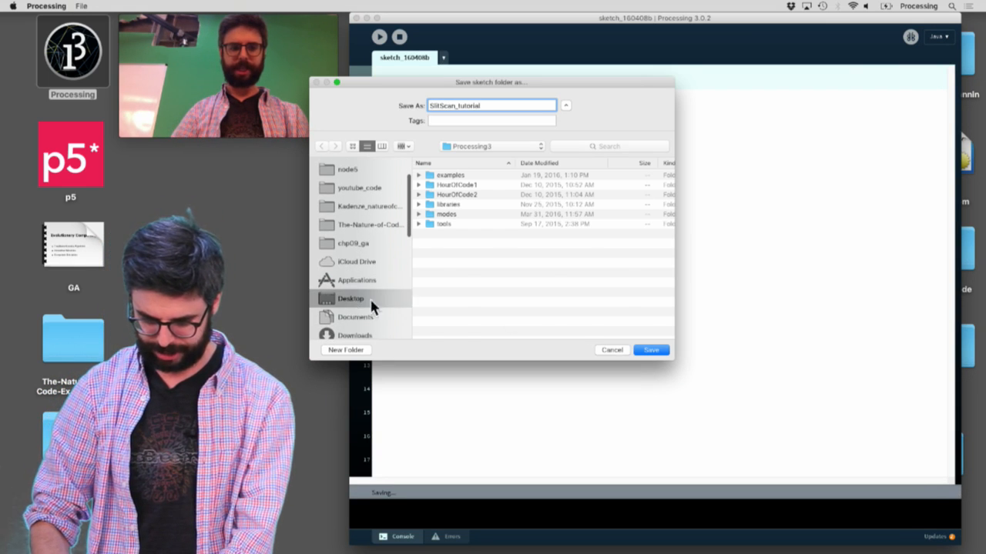
left_click(651, 350)
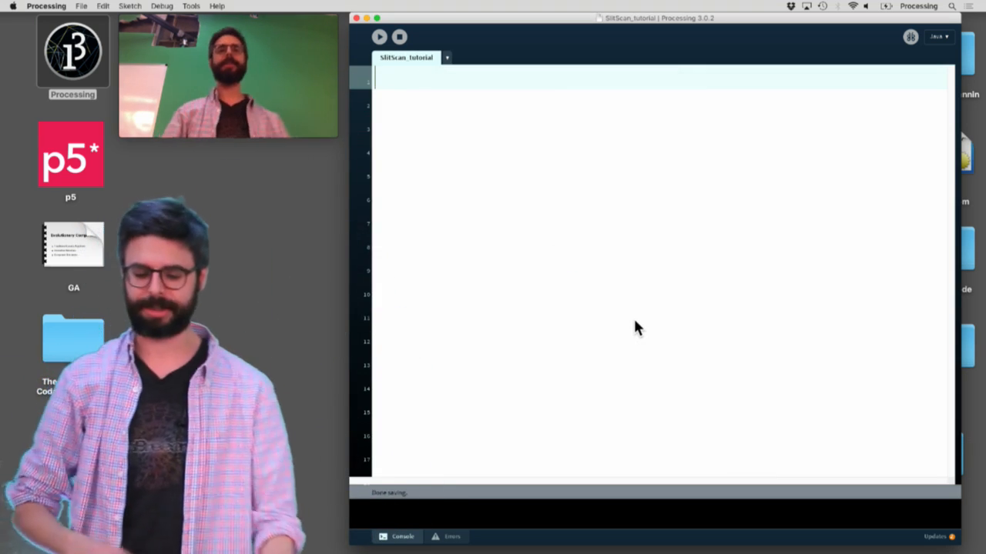
Write 'Capture video;' followed by empty void setup() and void draw() blocks
type("c")
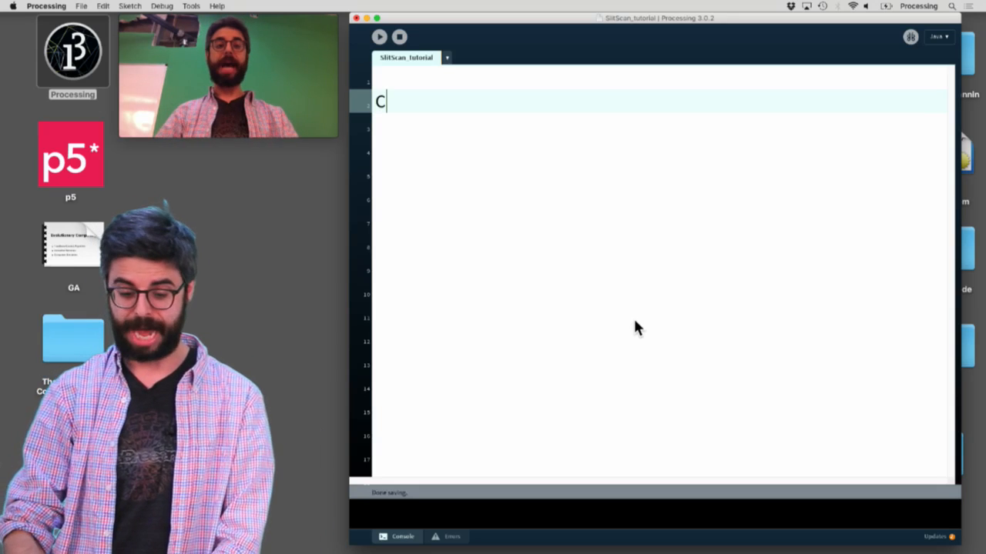
type("apture video;")
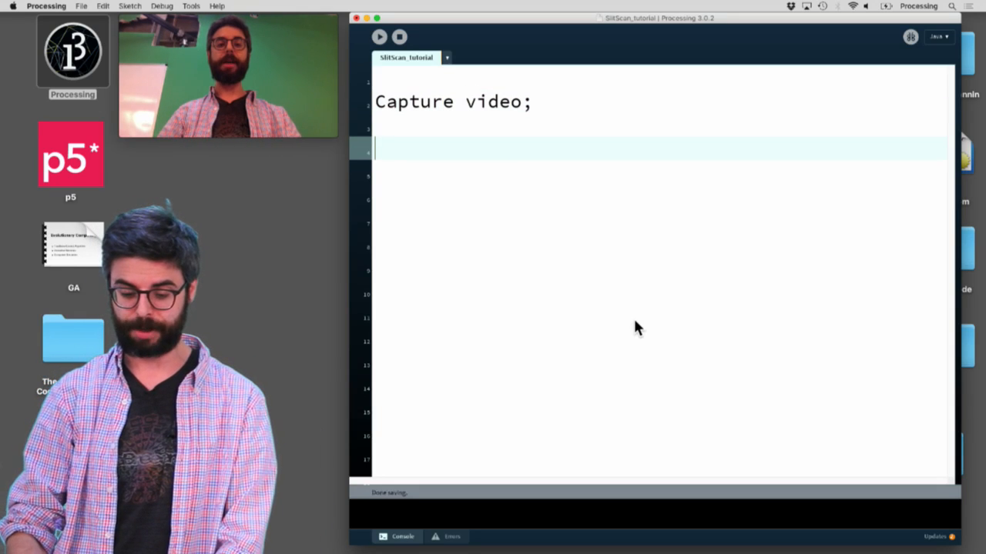
type("void setup() {")
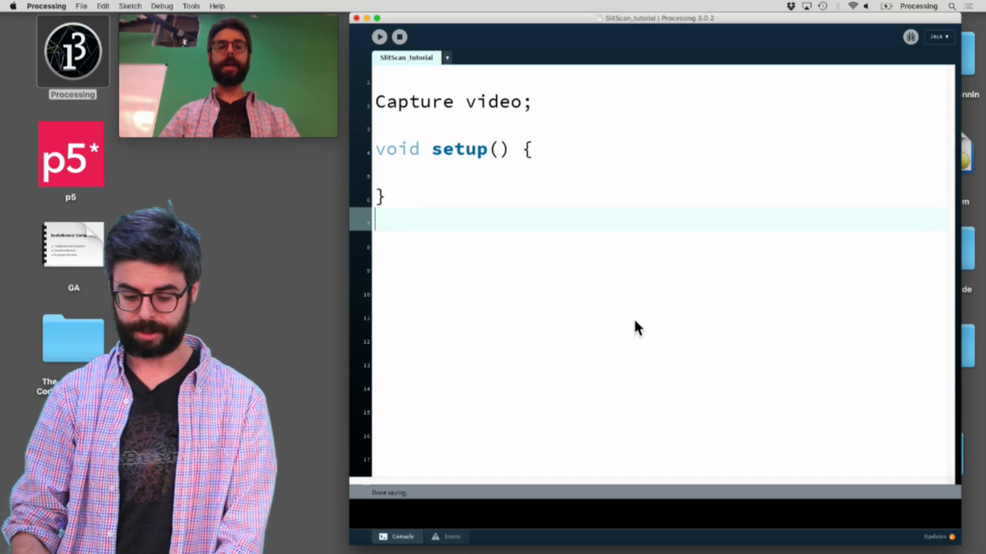
type("void draw() {")
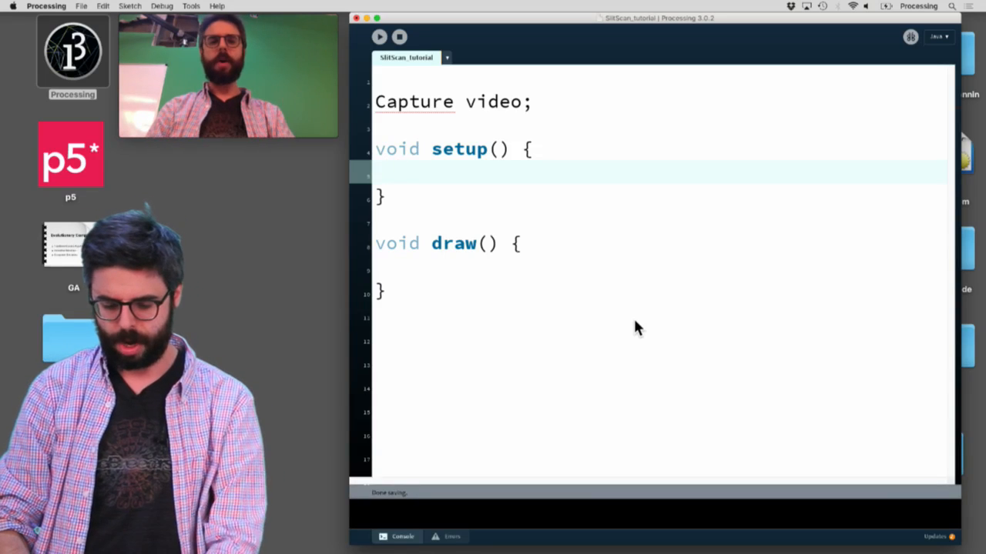
In setup, add size(640, 240); and video = new Capture(this, 320, 240);
type("size(6")
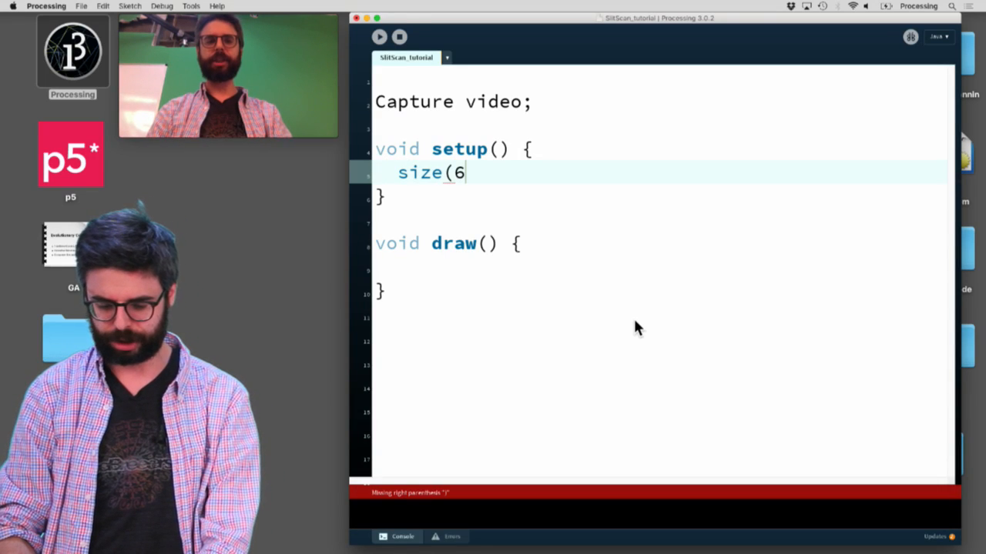
type("40, 240);")
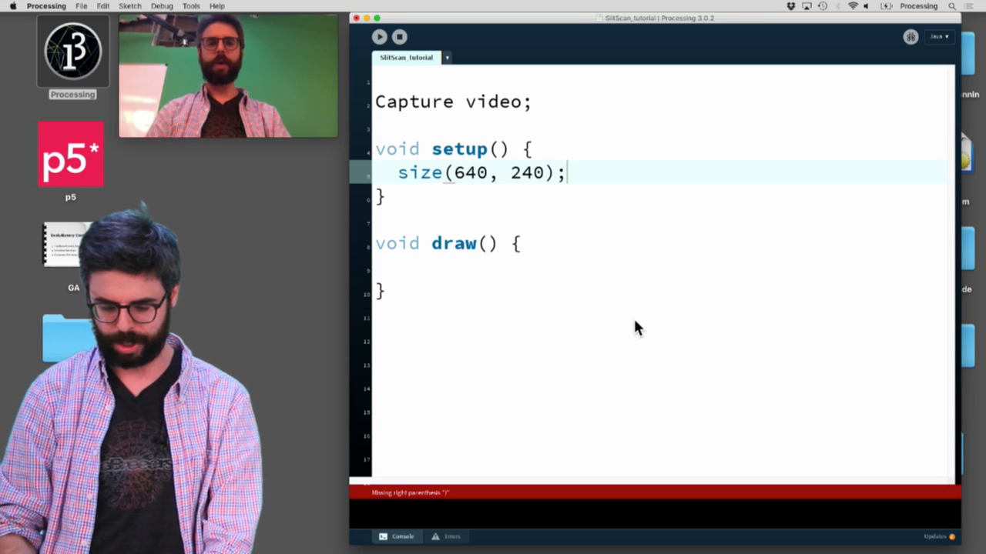
type("video = c")
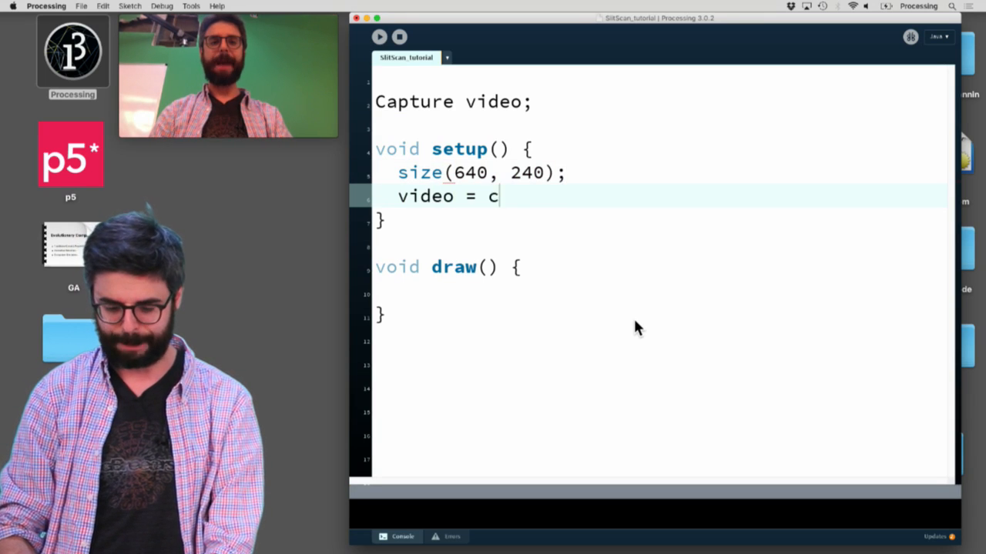
type("new Captur")
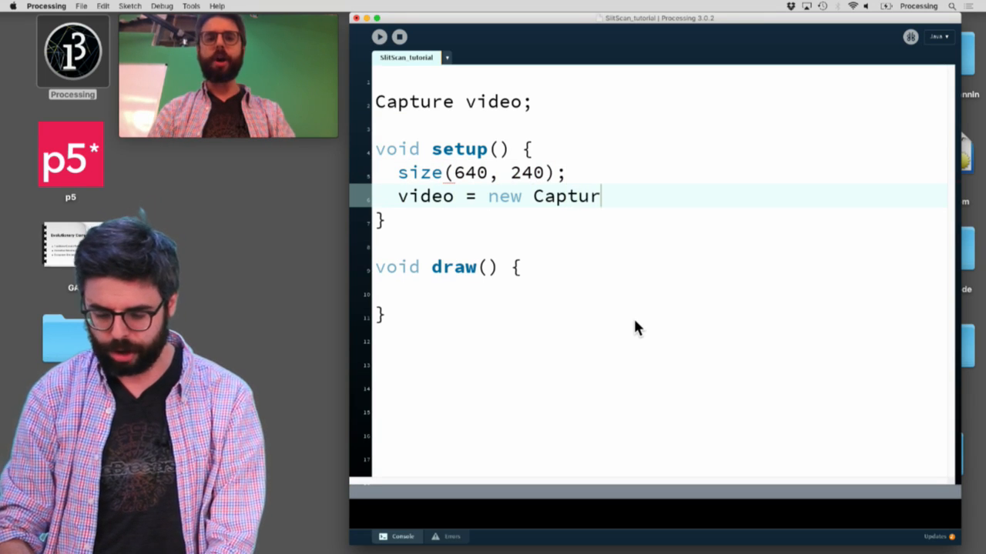
type("e();")
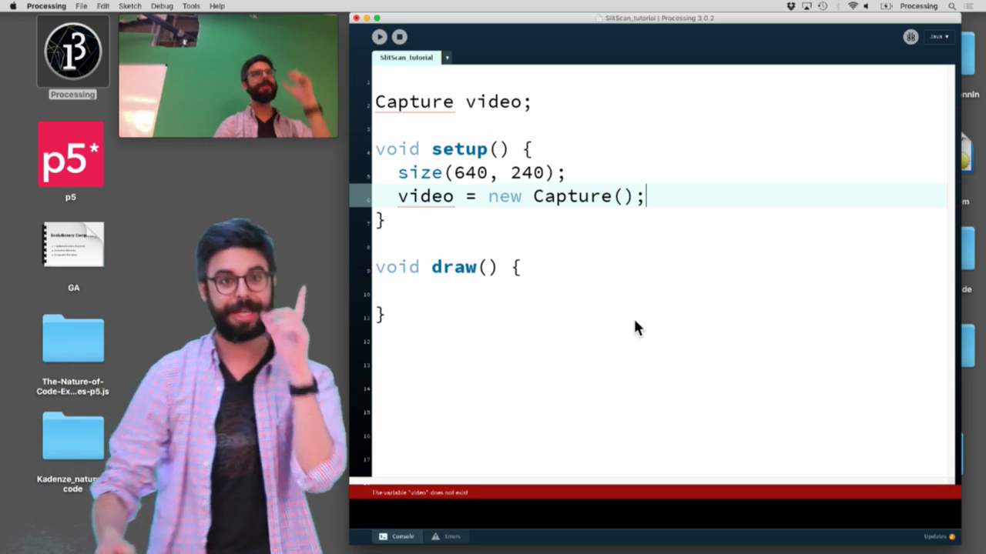
type("this,")
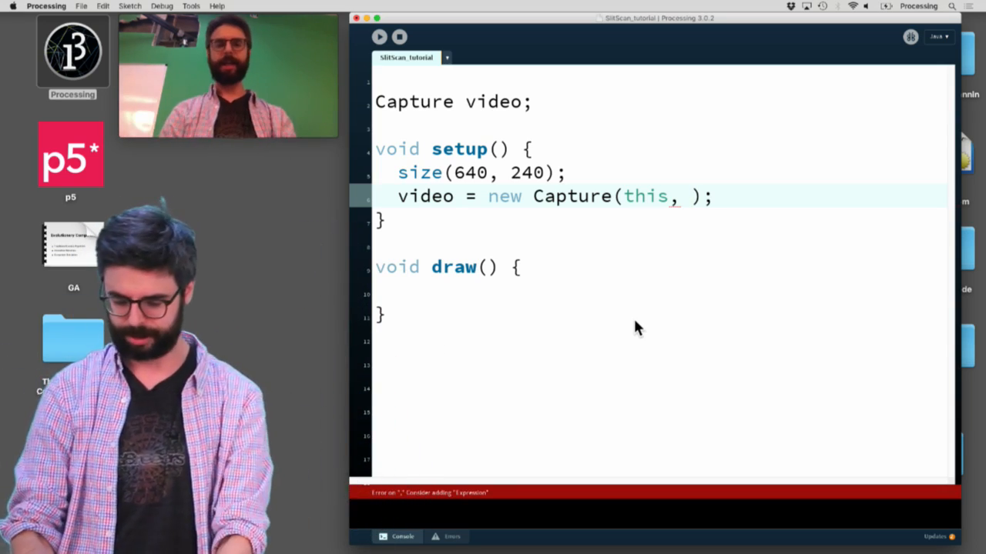
type("320, 240")
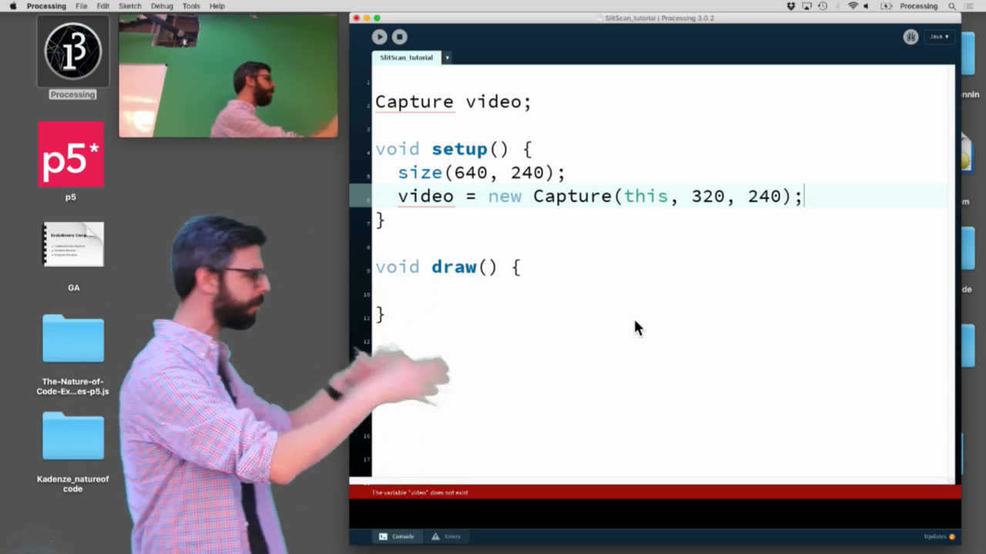
Add video.start(); on a new line at the end of setup
key("Return")
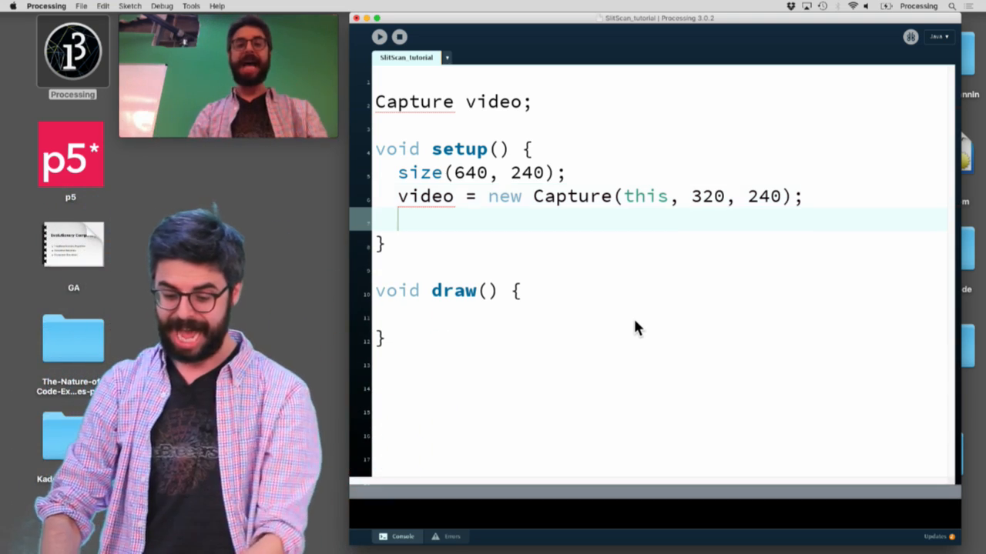
type("video.start(")
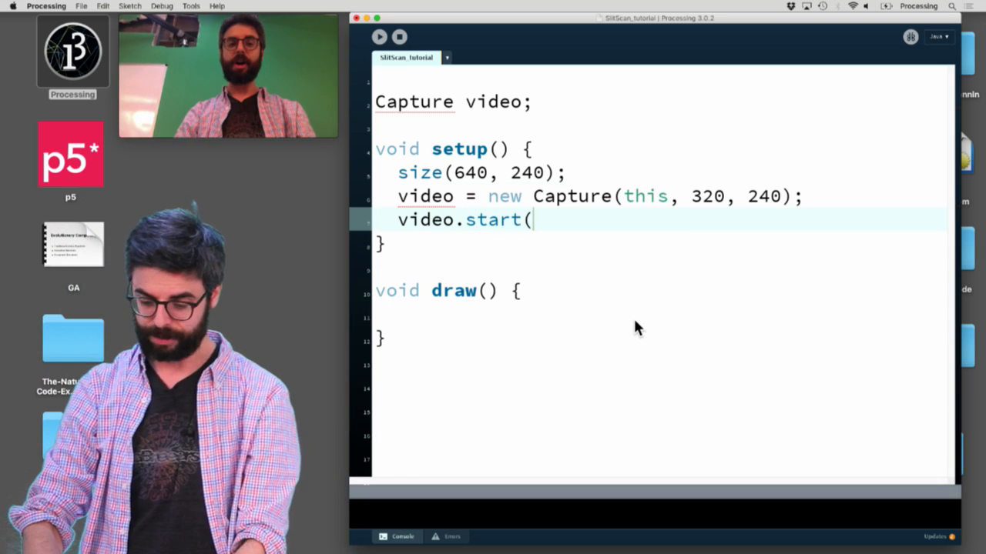
type(");")
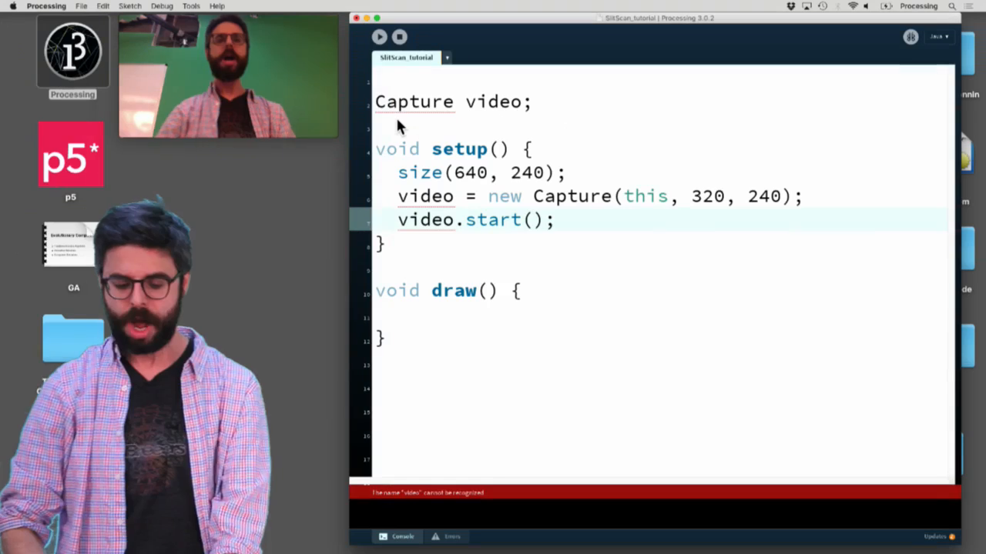
Import processing.video.* at the top and run the sketch to test the capture
type("imi")
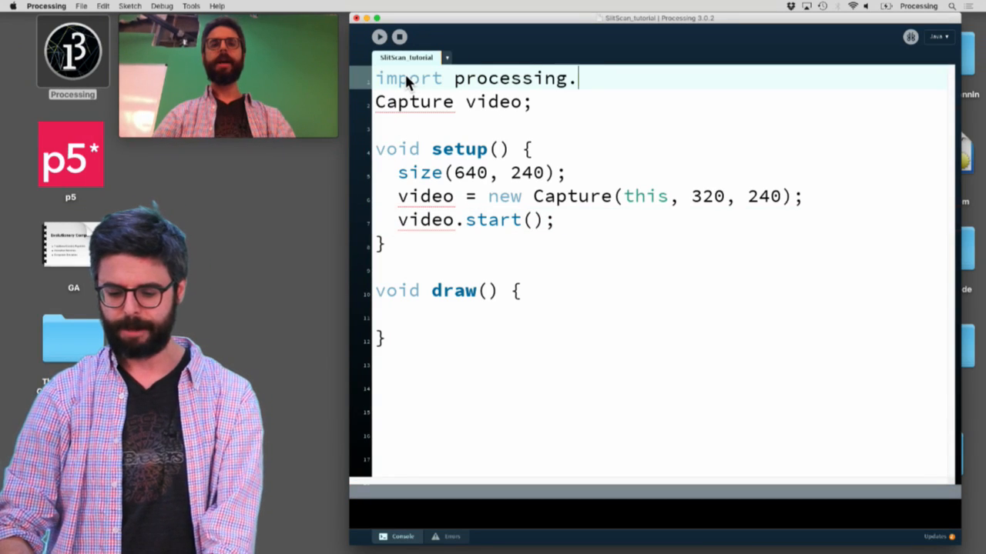
type("video.*;")
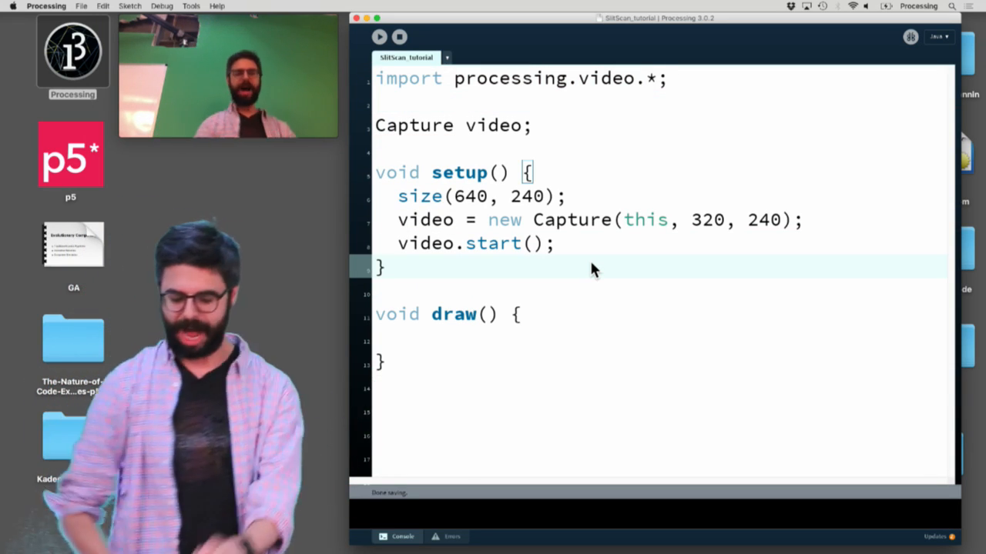
left_click(379, 37)
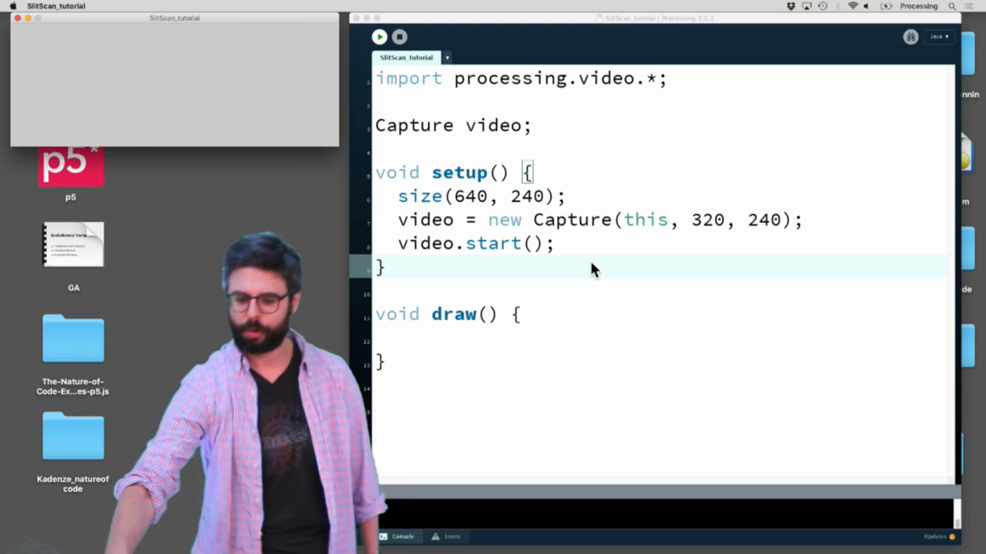
left_click(379, 36)
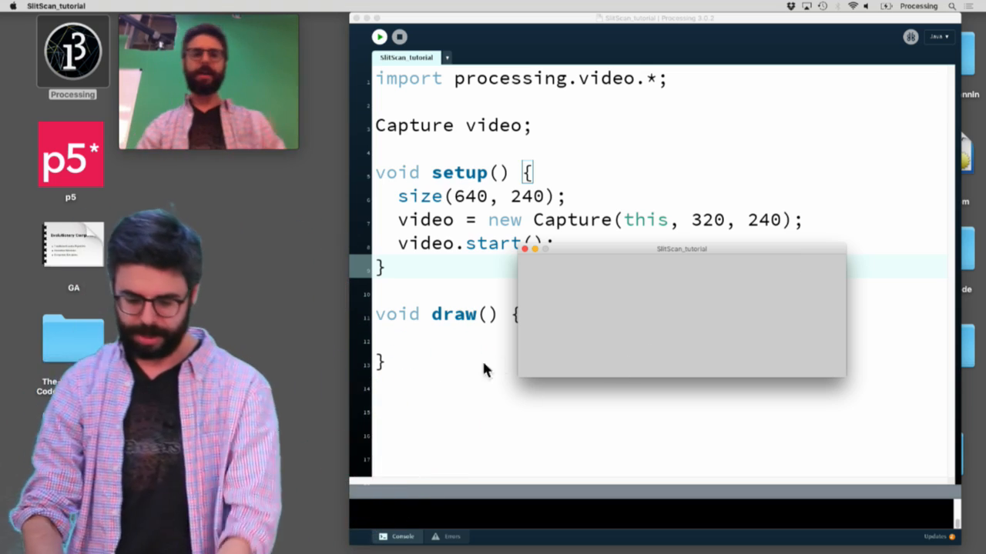
In draw, add image(video, 0, 0) and move the cursor above draw() for a new function
type("image(vid")
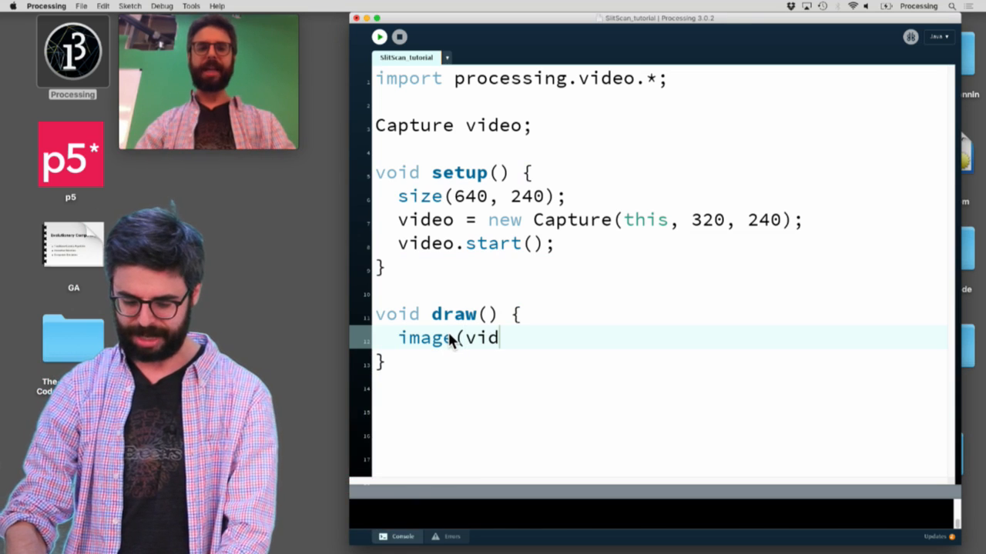
type("eo, 0, 0")
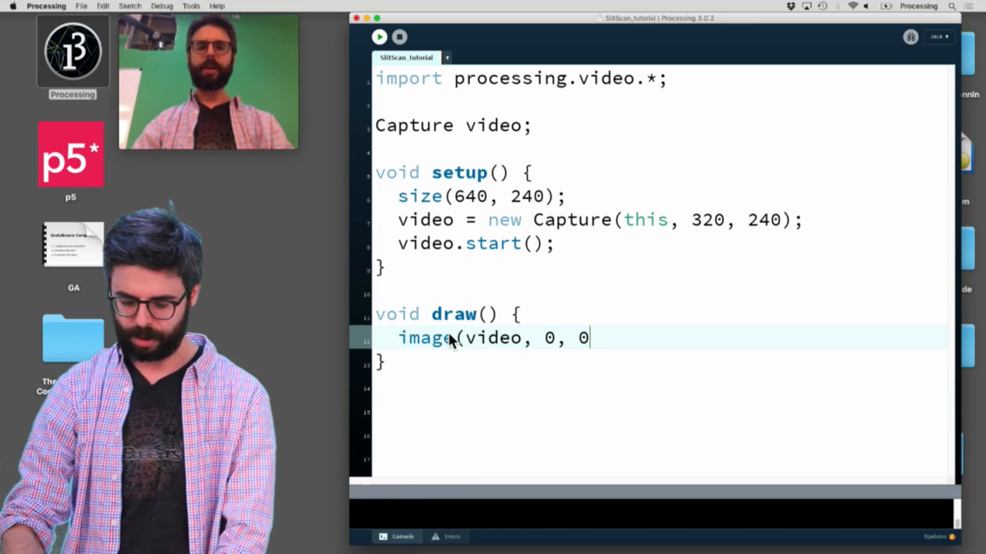
left_click(379, 36)
type("void")
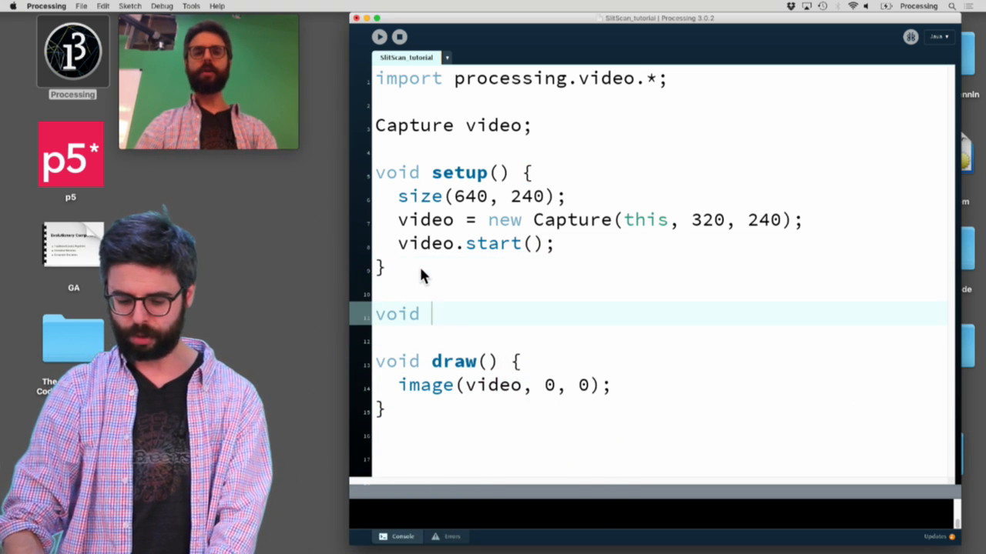
Add captureEvent(Capture video) { video.read(); } and comment out the image line with //
type("captureEvent(")
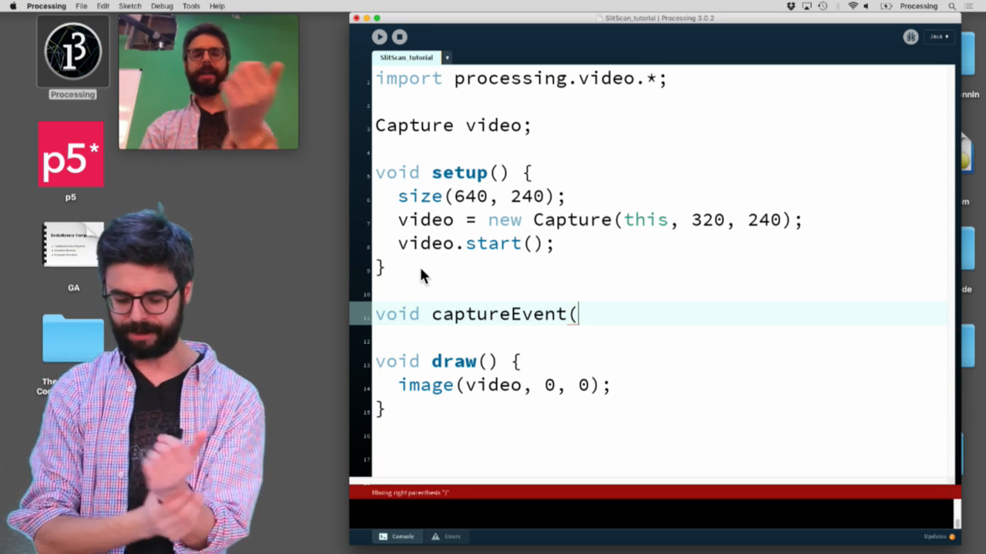
type("Capture v")
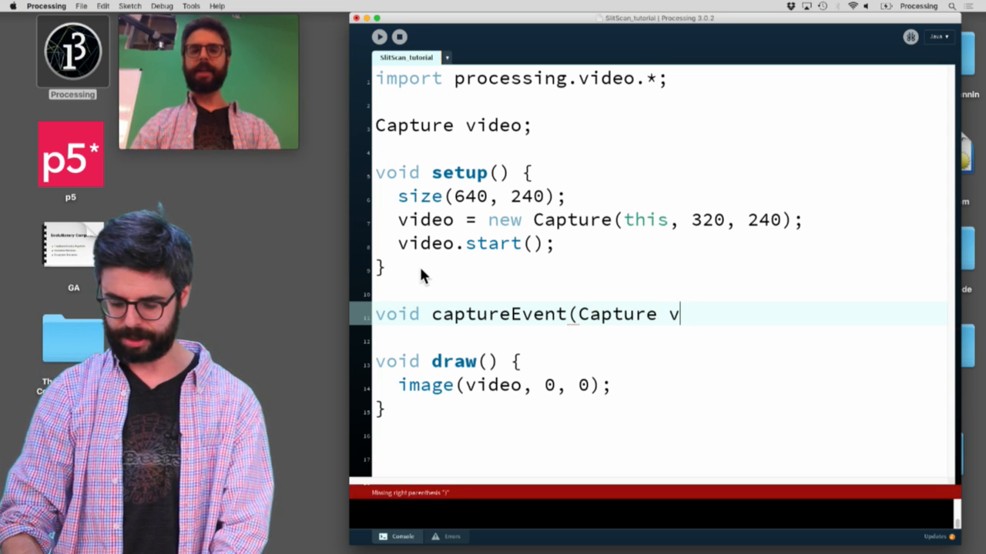
type("ideo) {")
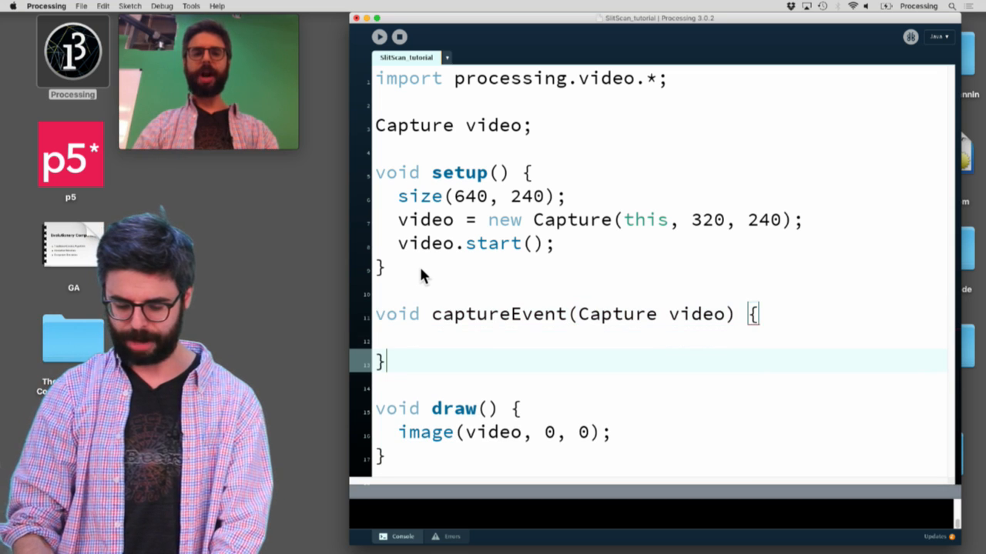
type("video.read();")
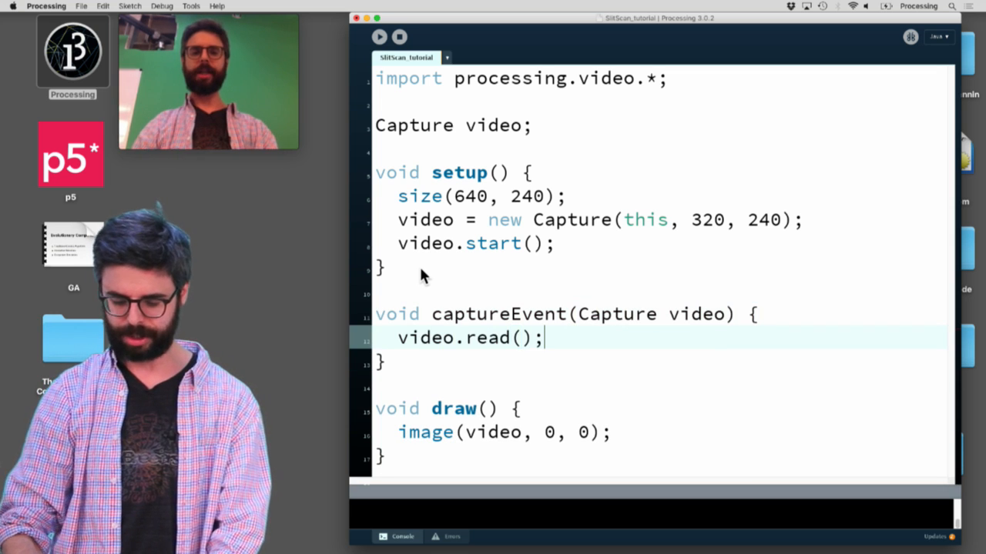
left_click(379, 37)
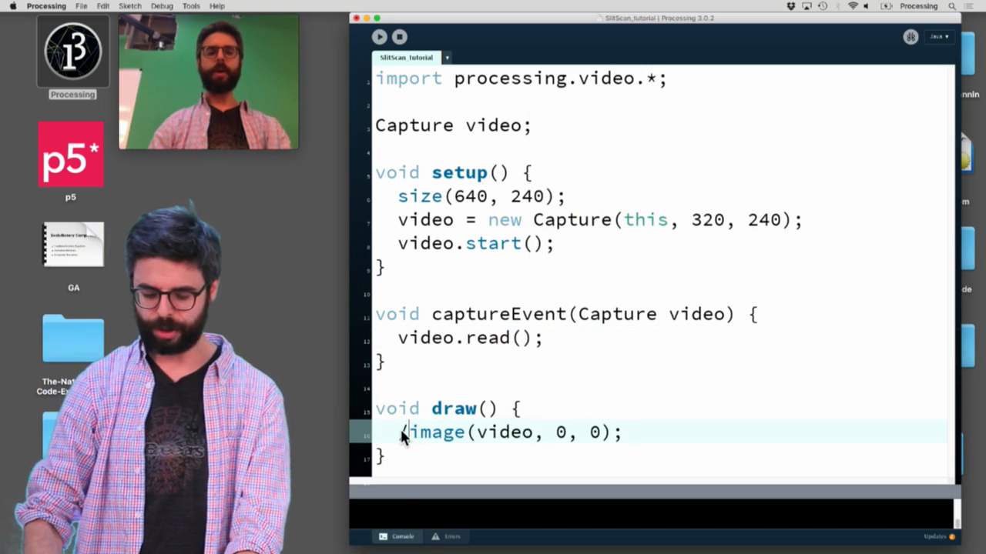
type("//")
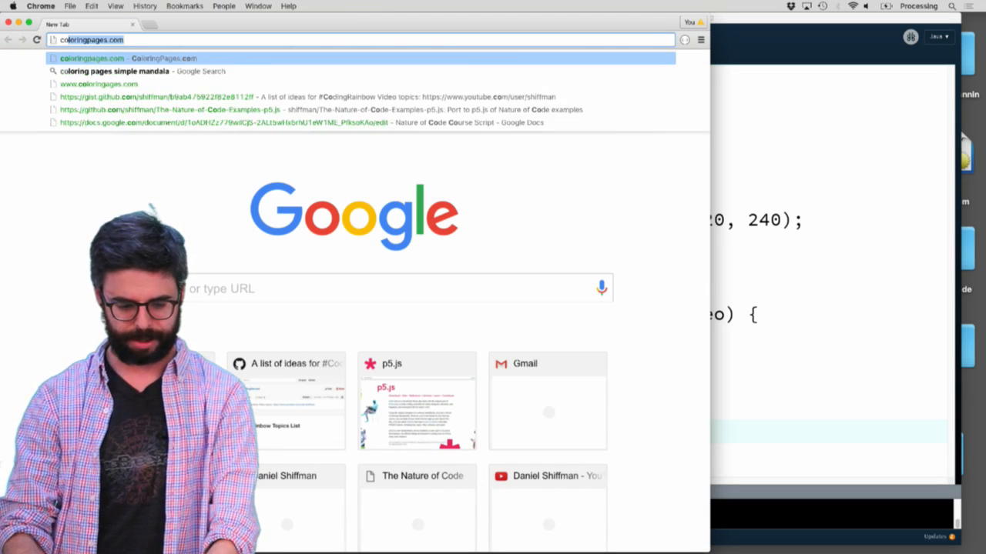
Search 'copy processing' in Chrome and open the copy() Language (API) reference page
type("copy proc")
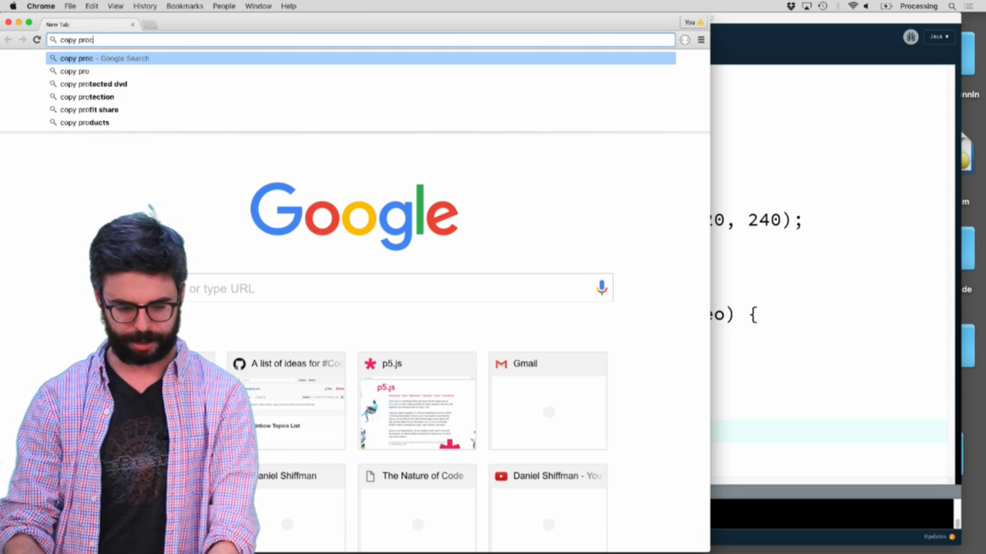
key("Return")
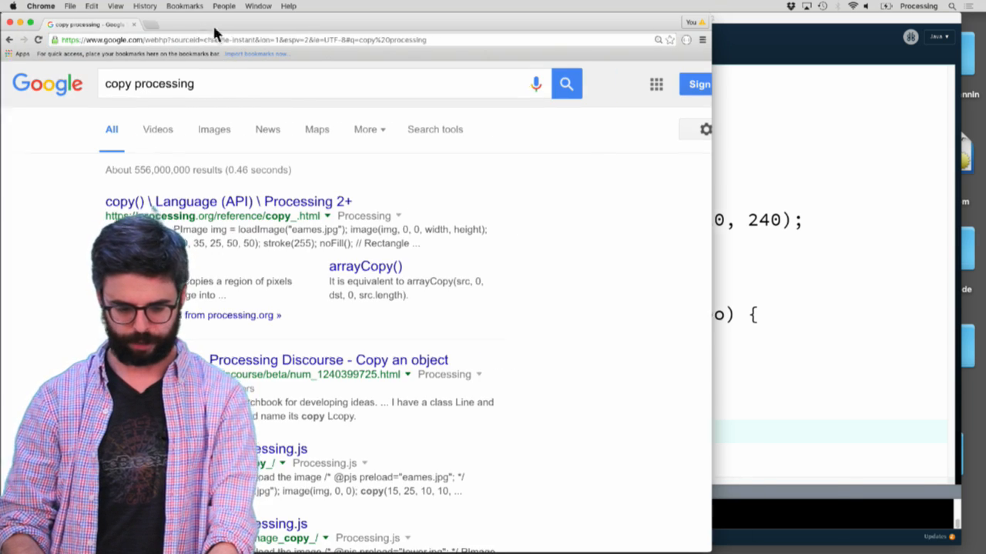
left_click(226, 201)
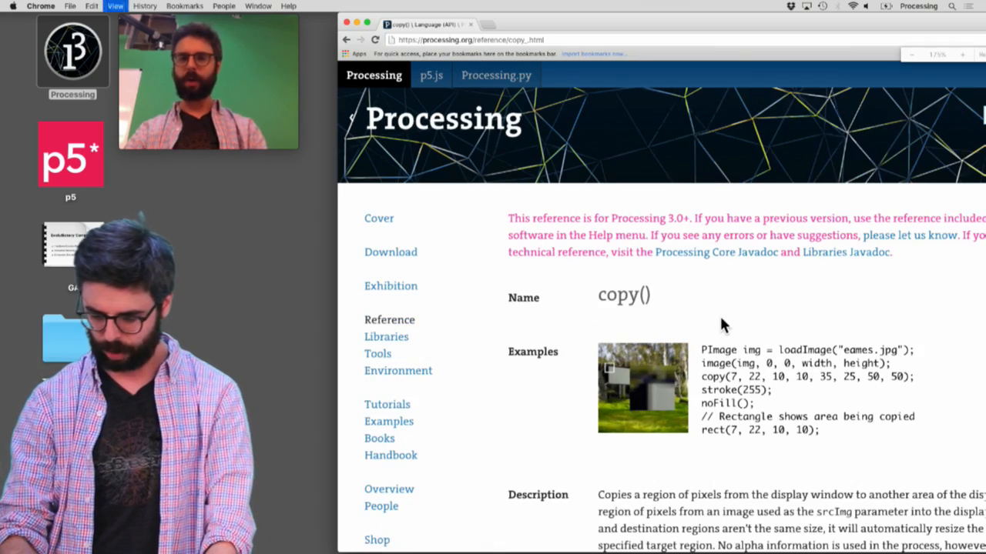
scroll("down", 3)
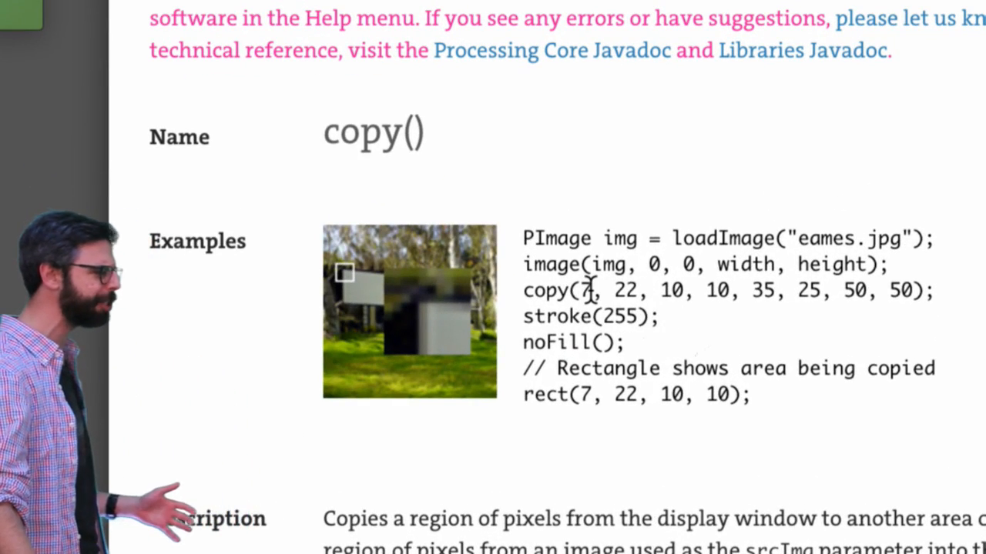
Scroll the copy() reference down to its Description and Parameters sections
scroll("down", 3)
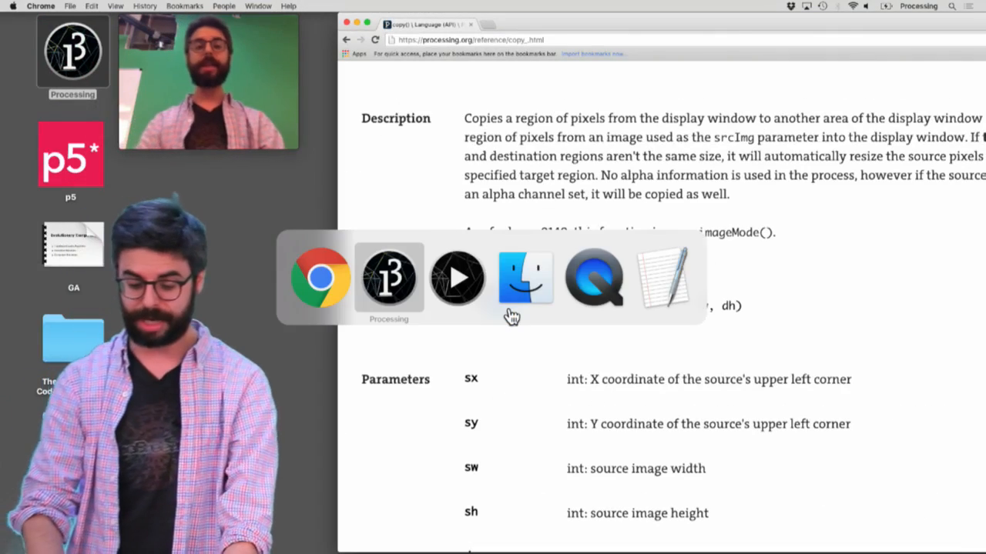
Switch back to Processing and place the cursor in draw() under //image(video, 0, 0);
left_click(388, 277)
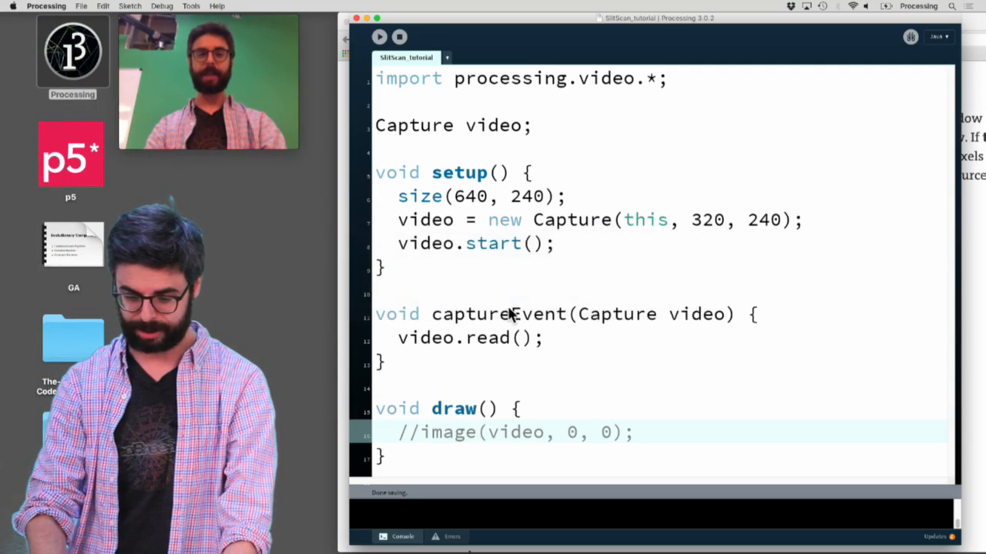
left_click(379, 37)
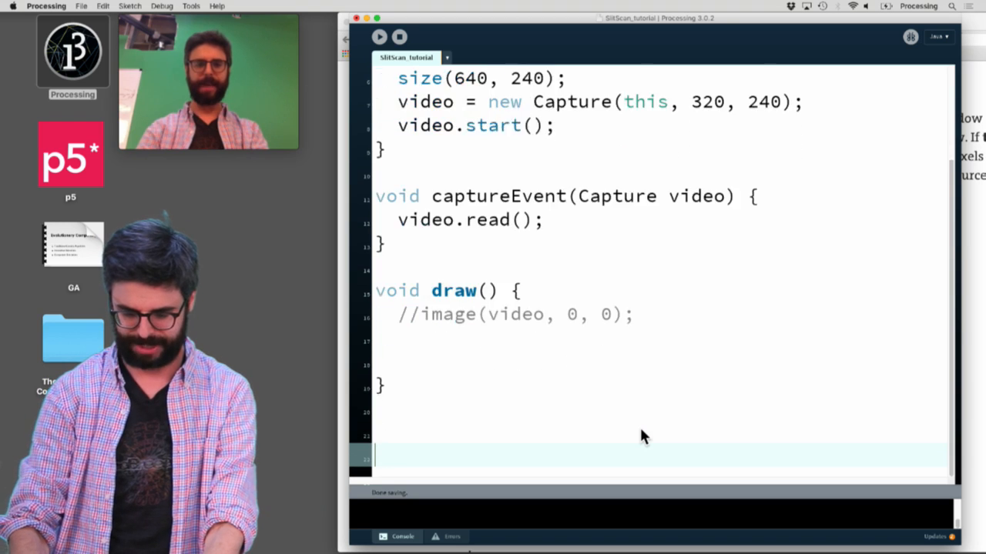
Define int w = video.width; and begin copy(video, w/2, 0 in draw()
type("cop")
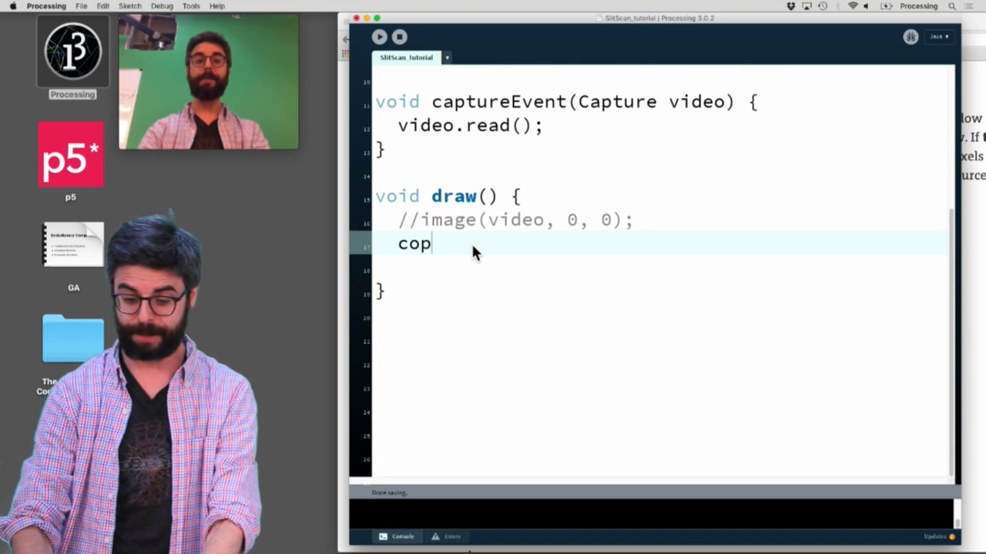
type("y(video,")
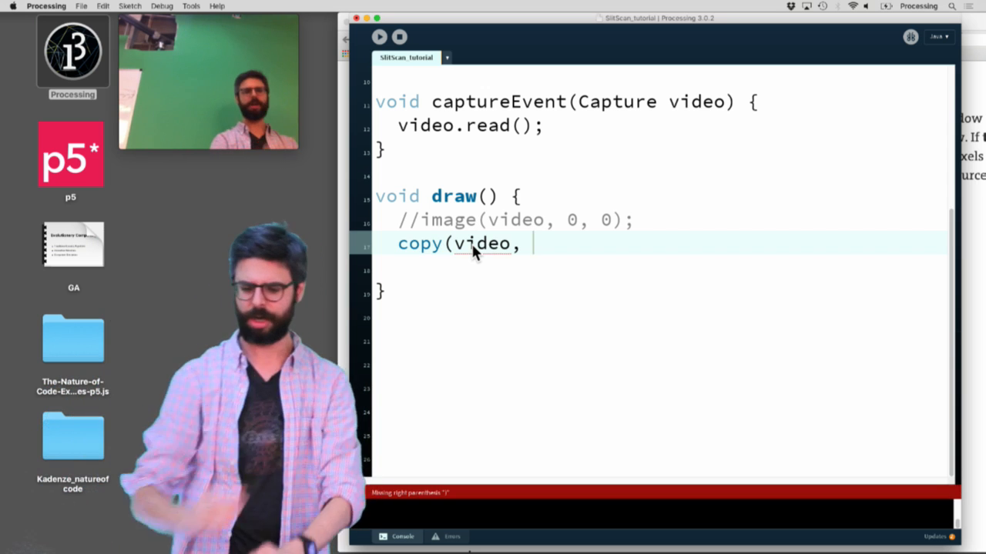
type("video.w")
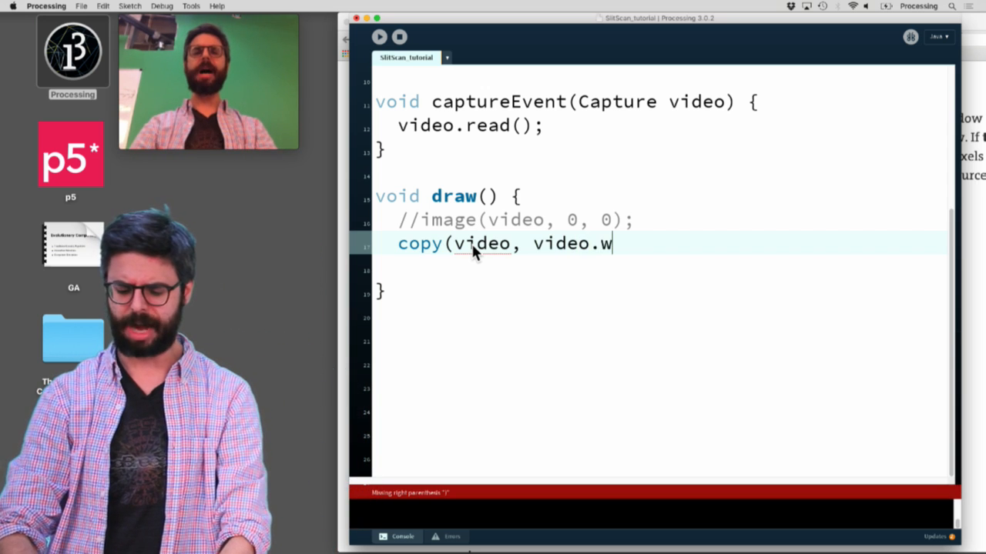
type("idth/2")
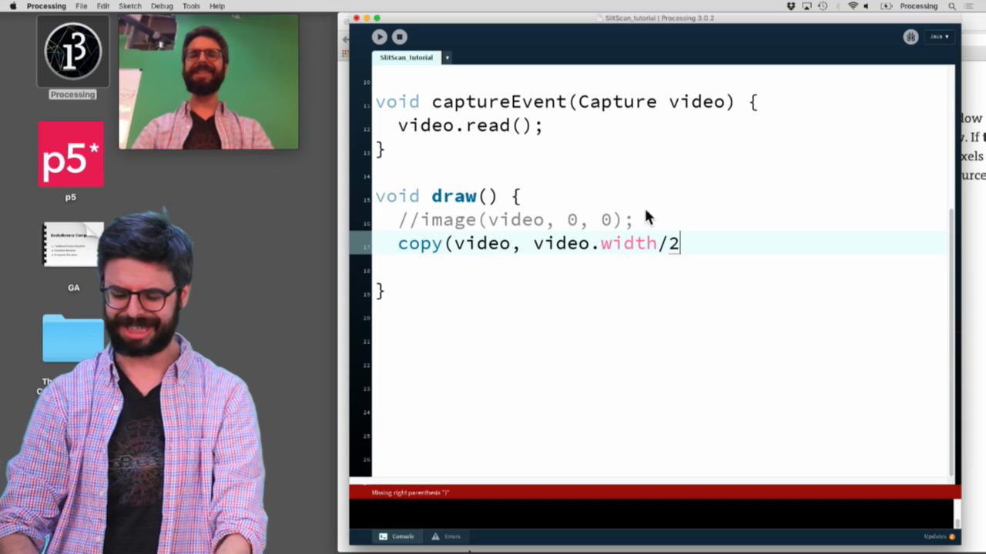
type("fl")
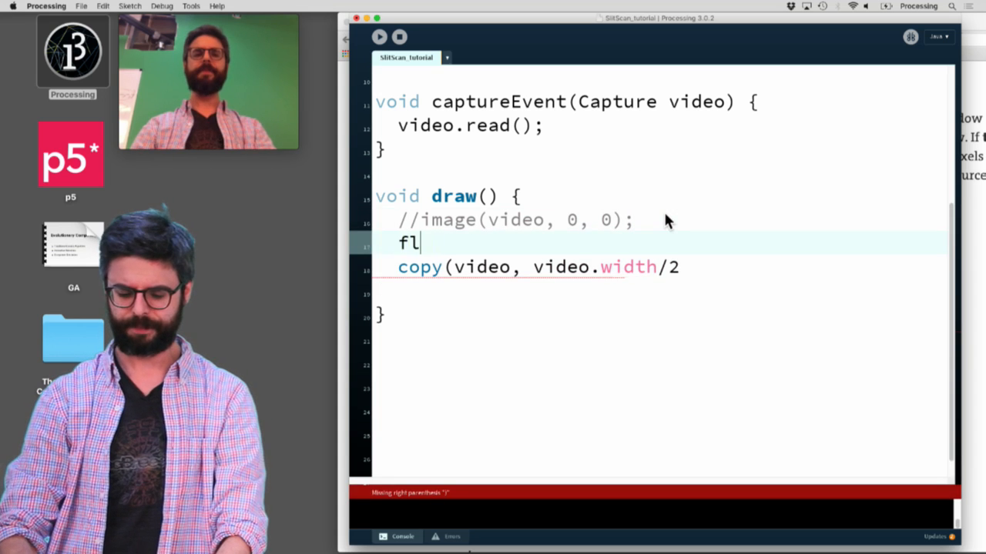
type("int w = video")
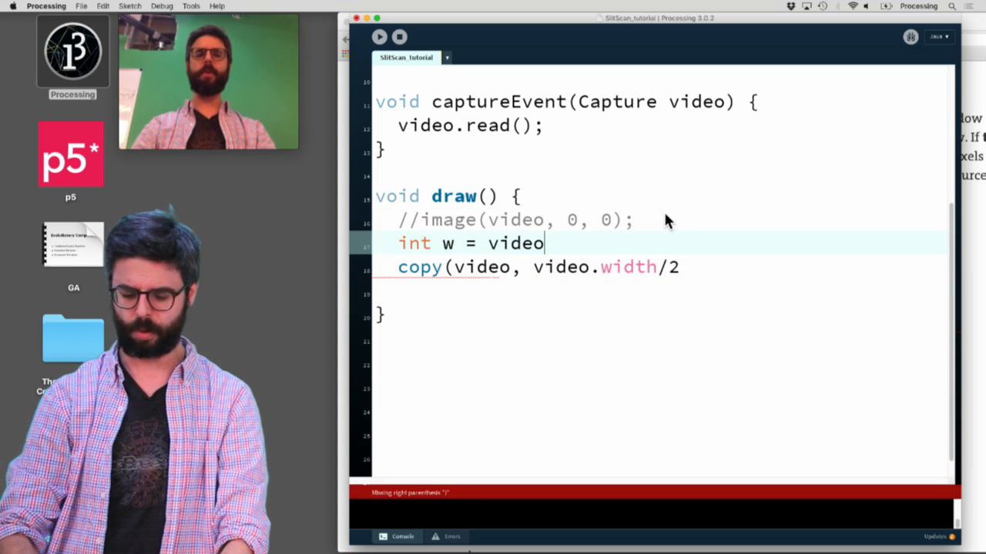
type(".width;")
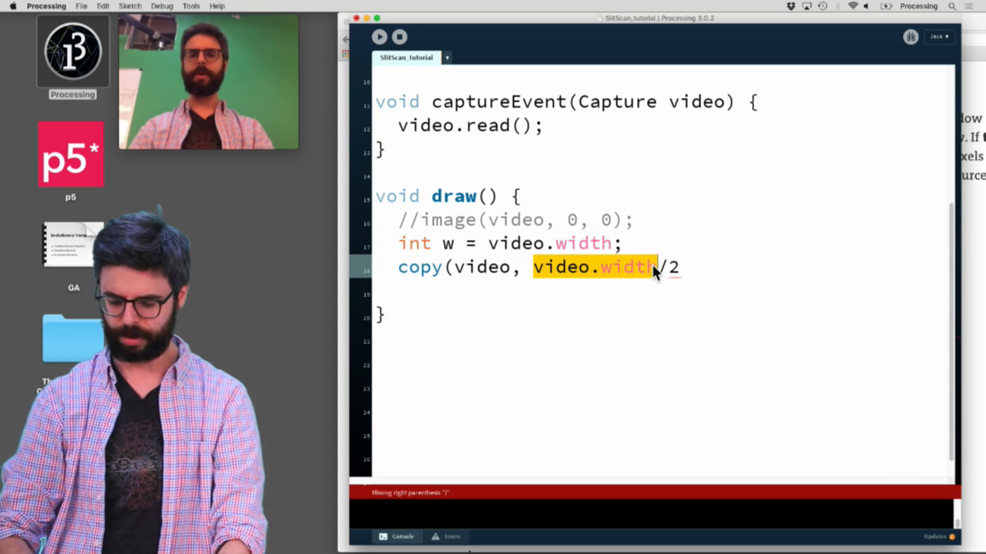
type("w")
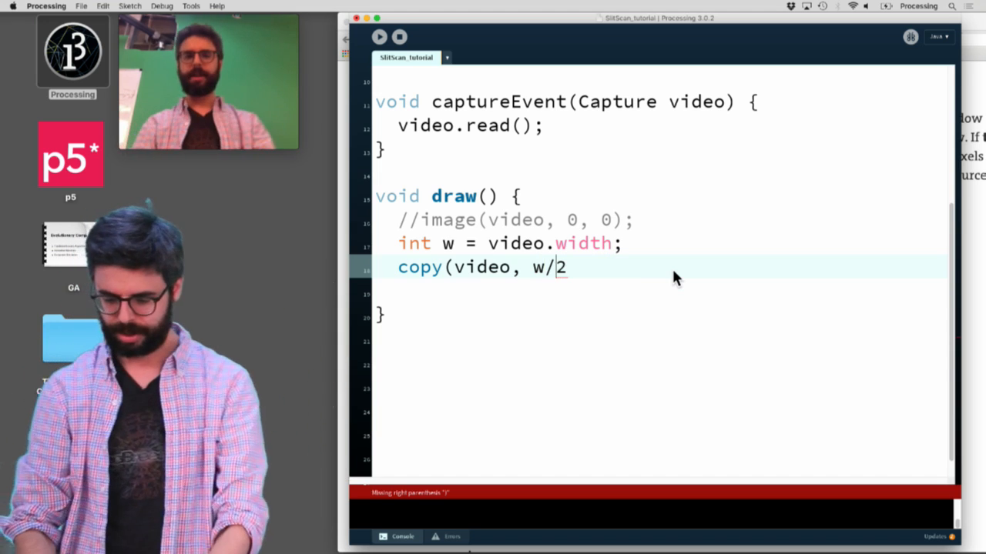
type(", 0")
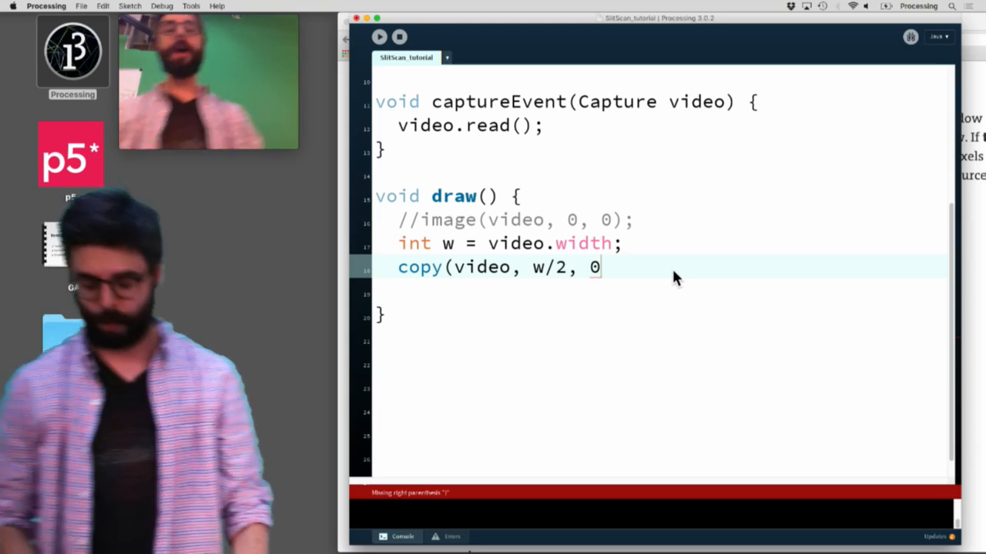
Define int h = video.height; and finish the call as copy(video, w/2, 0, 1, h, 0, 0, 1, h);
type(",")
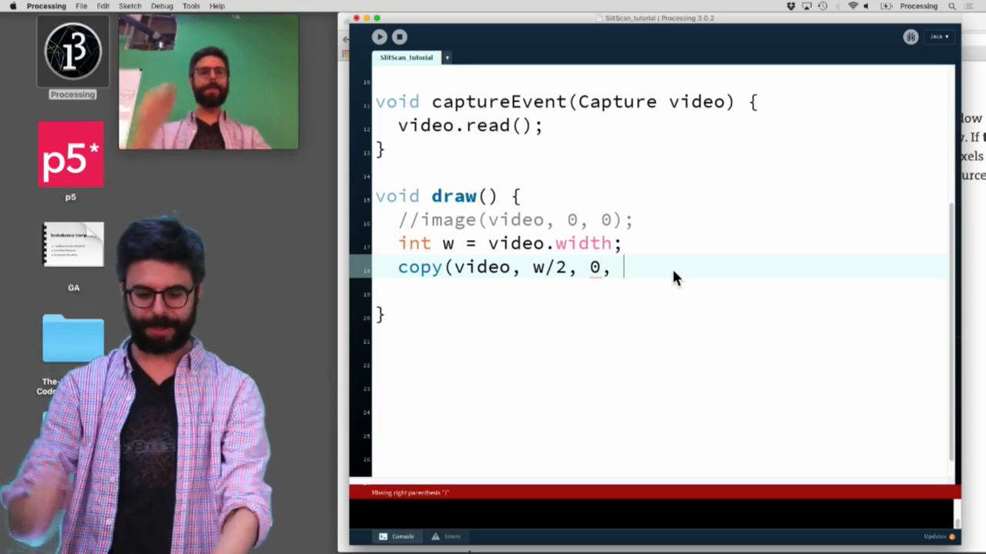
type("1,")
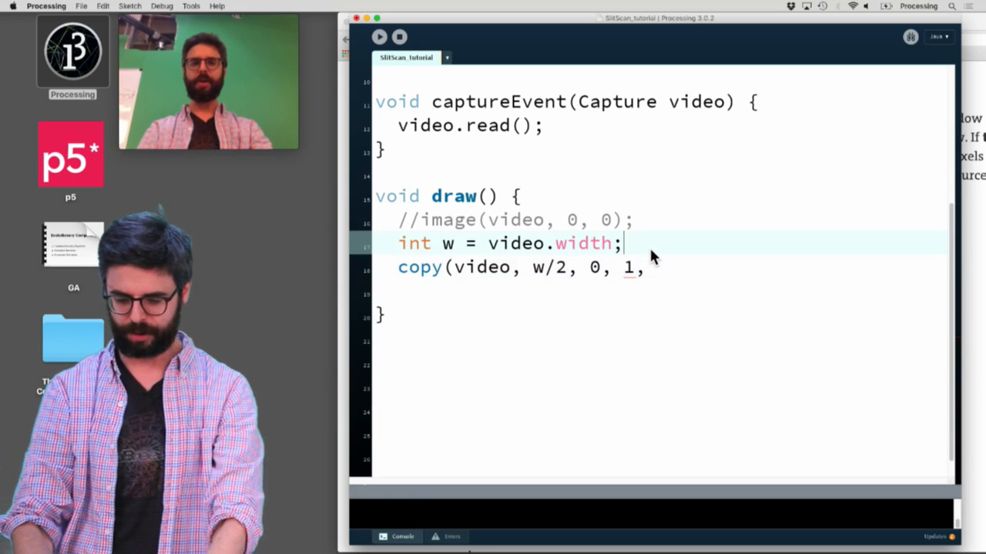
type("int h = video")
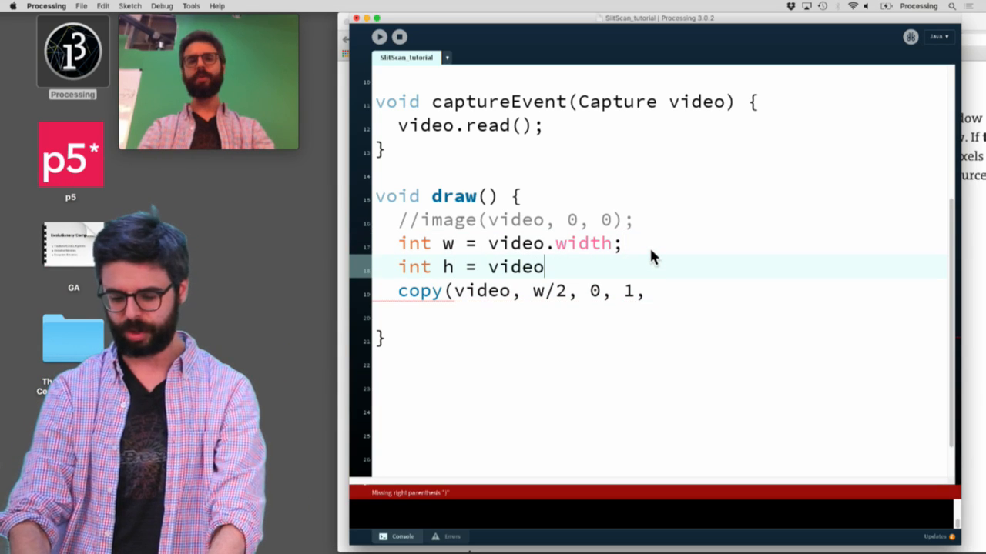
type(".height;")
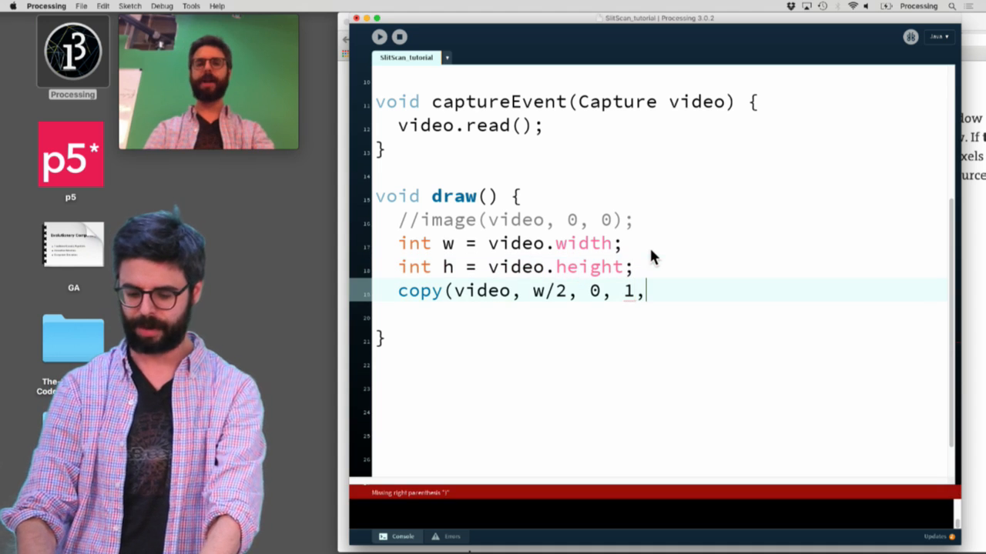
type("h, 0, 0,")
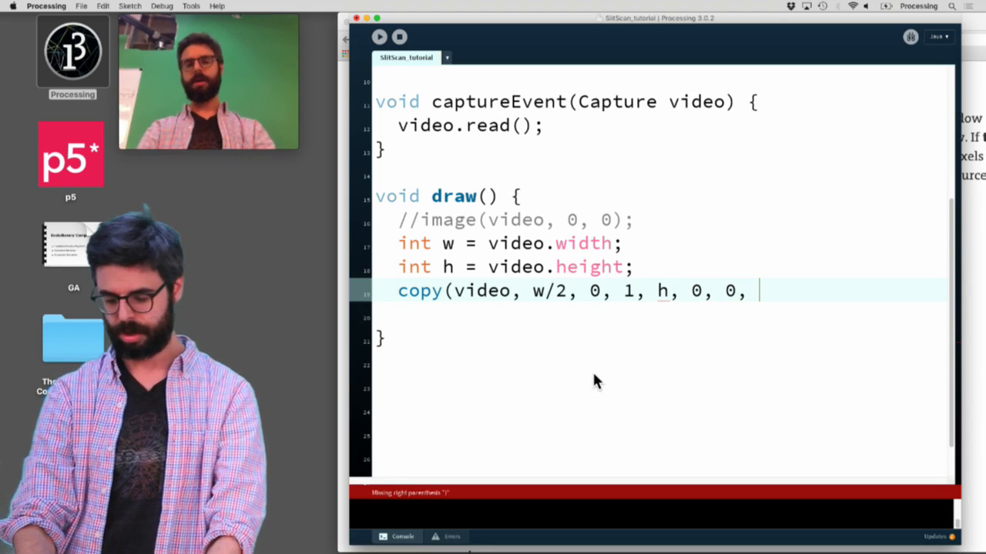
type("1, h);")
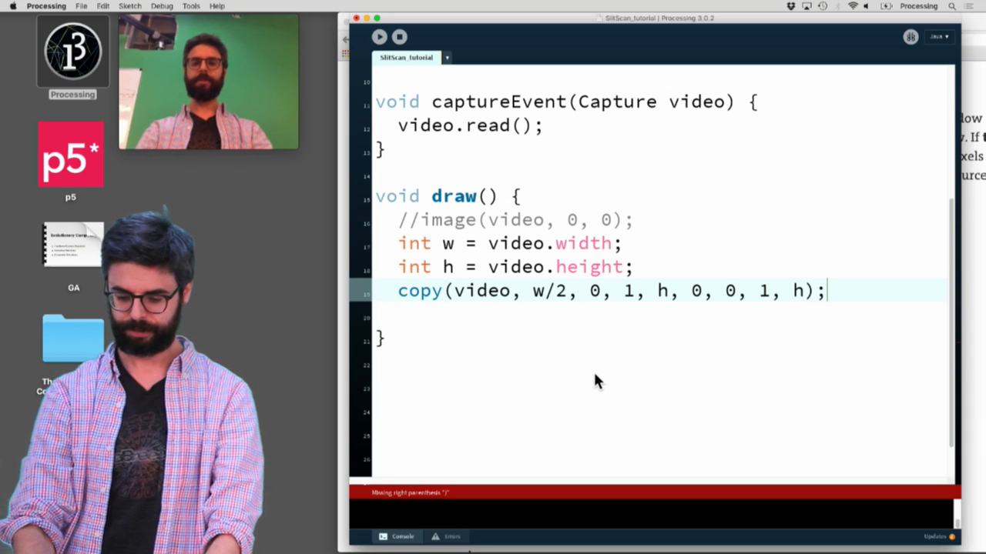
key("Return")
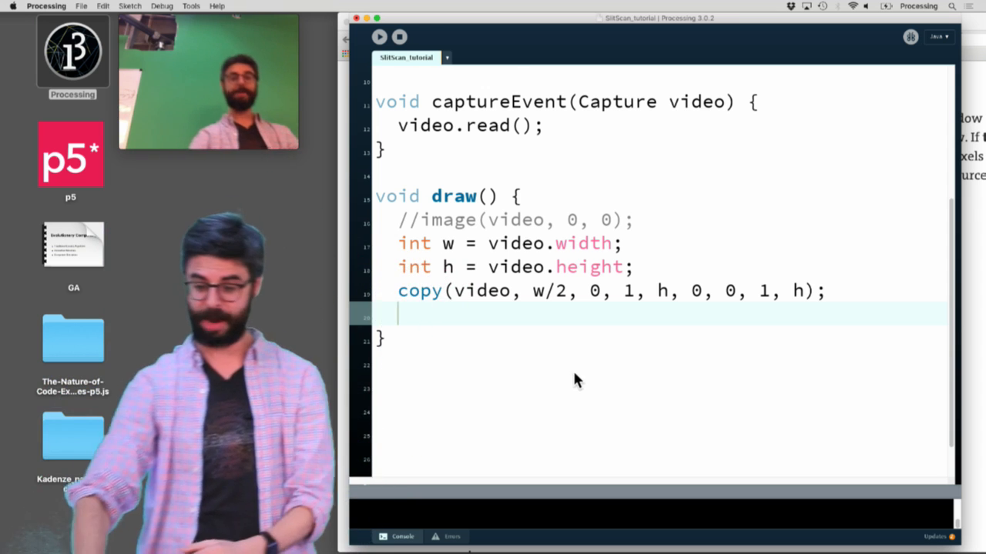
scroll("up", 3)
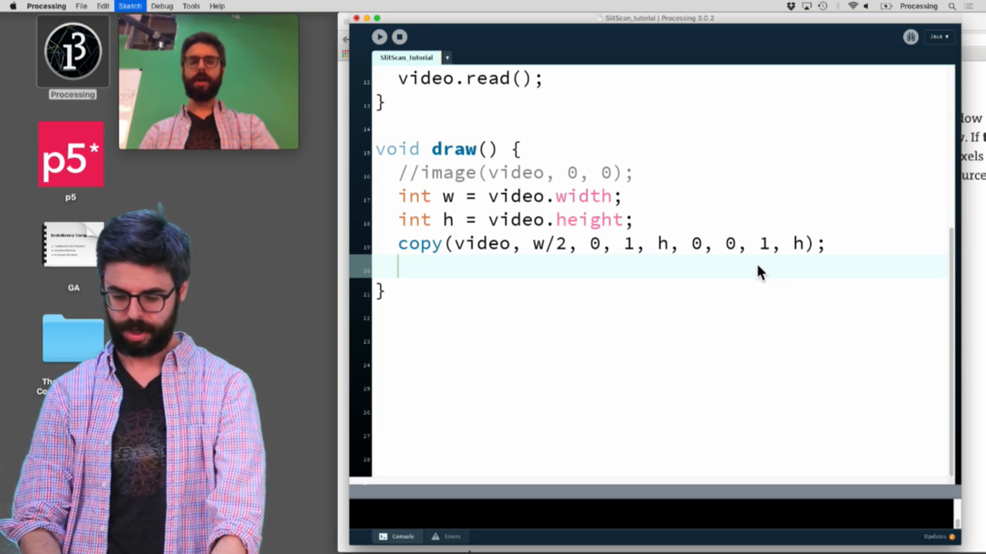
left_click(379, 36)
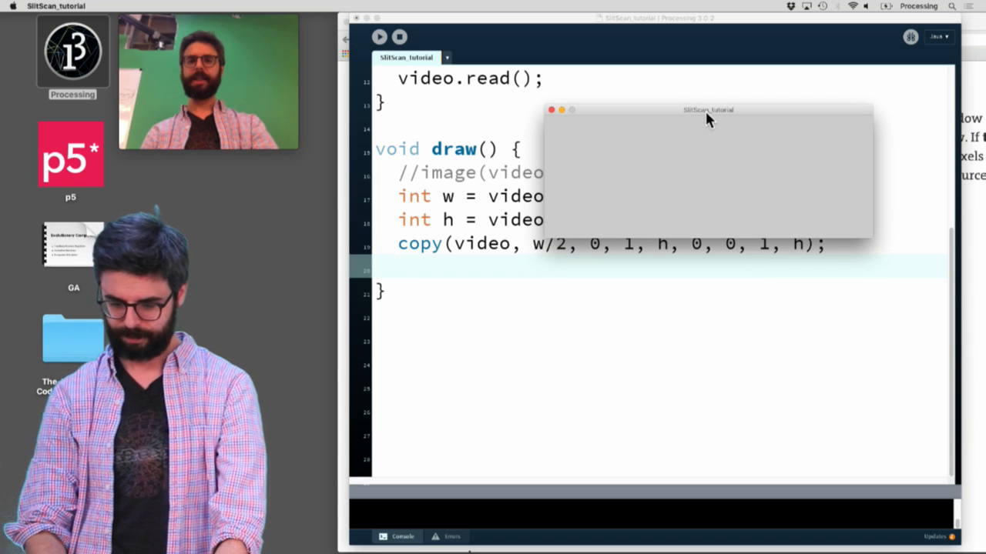
left_click_drag(707, 109, 711, 146)
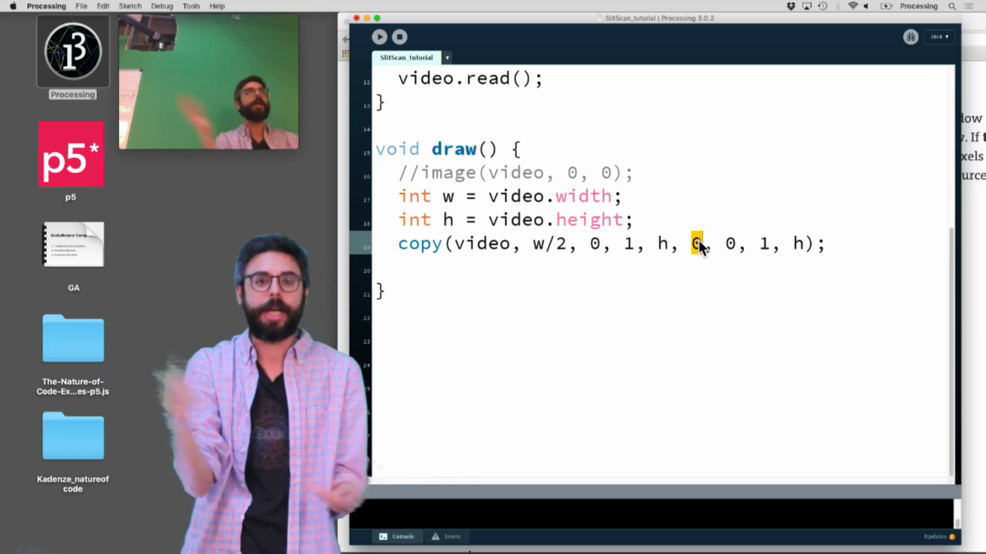
Declare 'int x = 0;', copy into column x with 'x = x + 1;' each frame, and widen size to 1280
scroll("up", 3)
type("i")
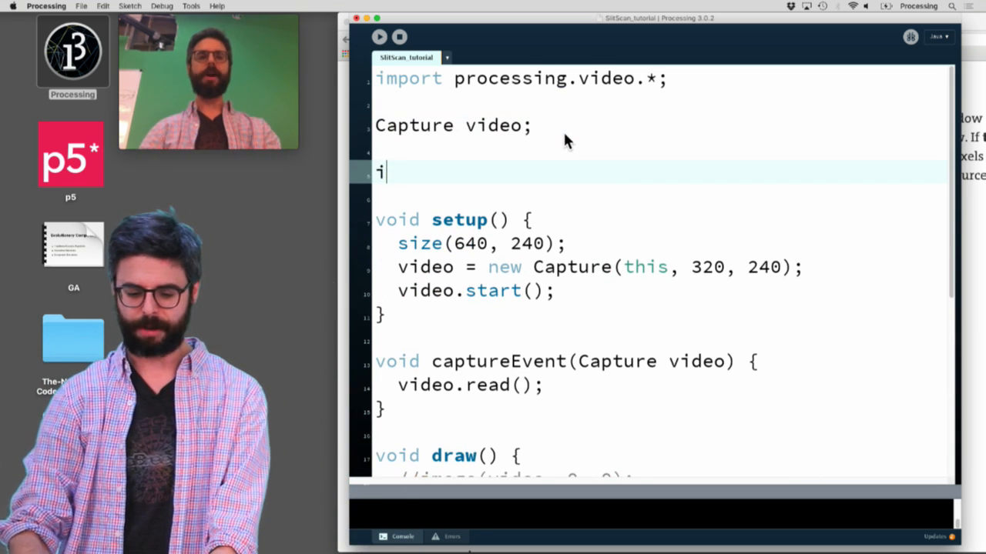
type("nt x = 0;")
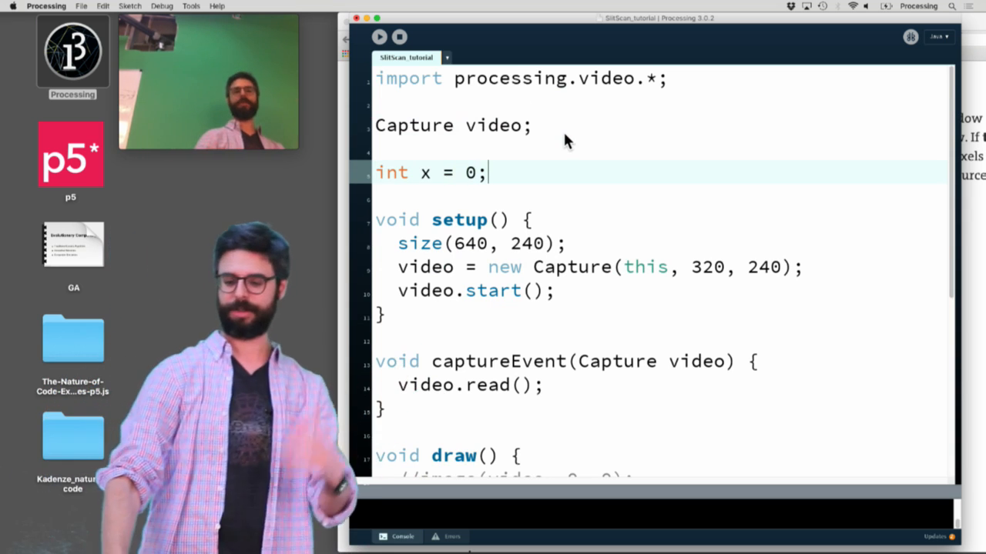
scroll("down", 3)
type("x =")
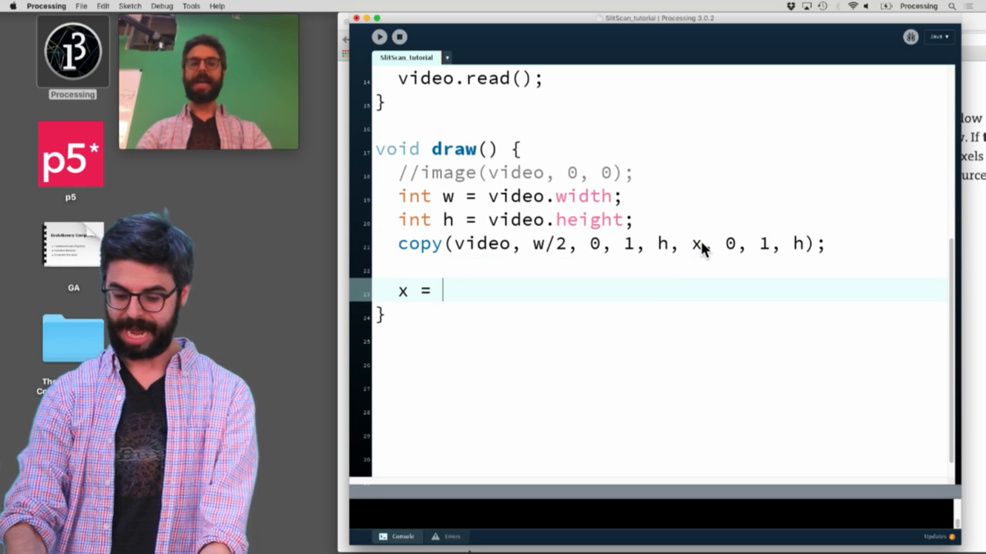
type("x + 1;")
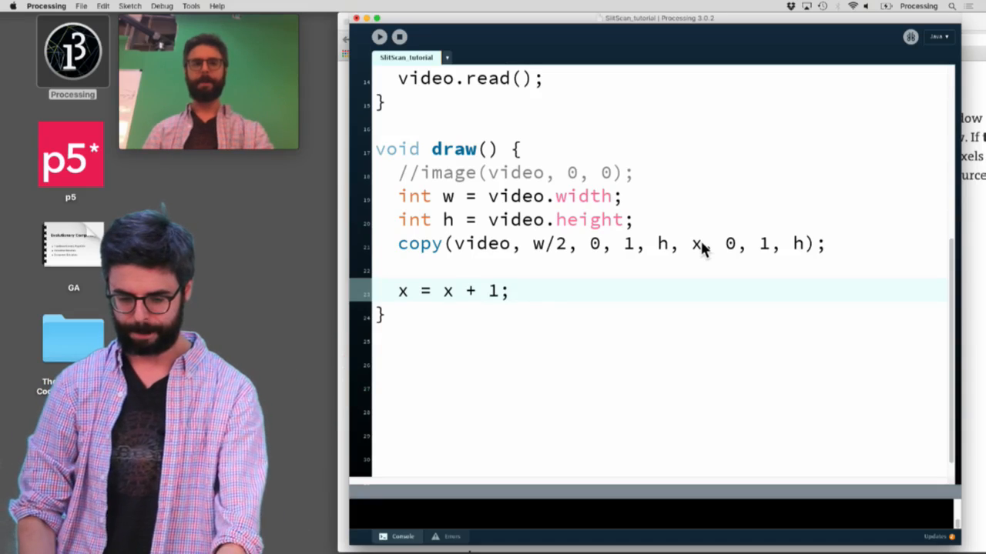
left_click(379, 36)
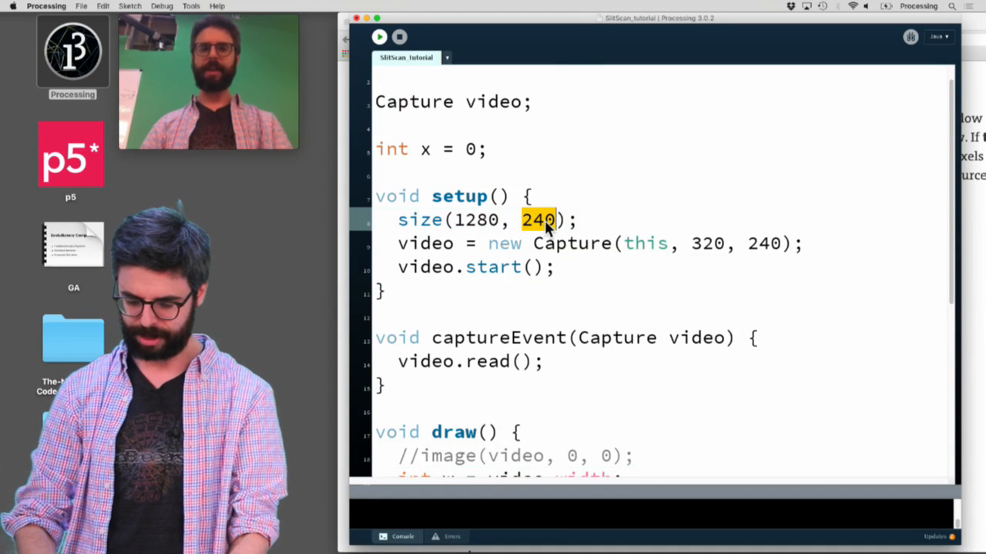
Set size to (1280, 480) and Capture to (this, 640, 480), then run the sketch
type("8")
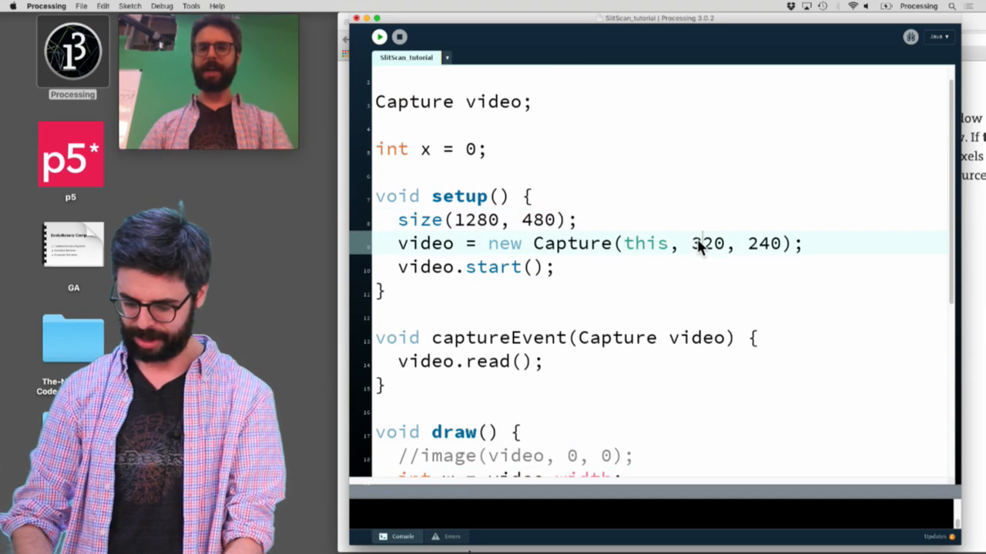
type("640, 480")
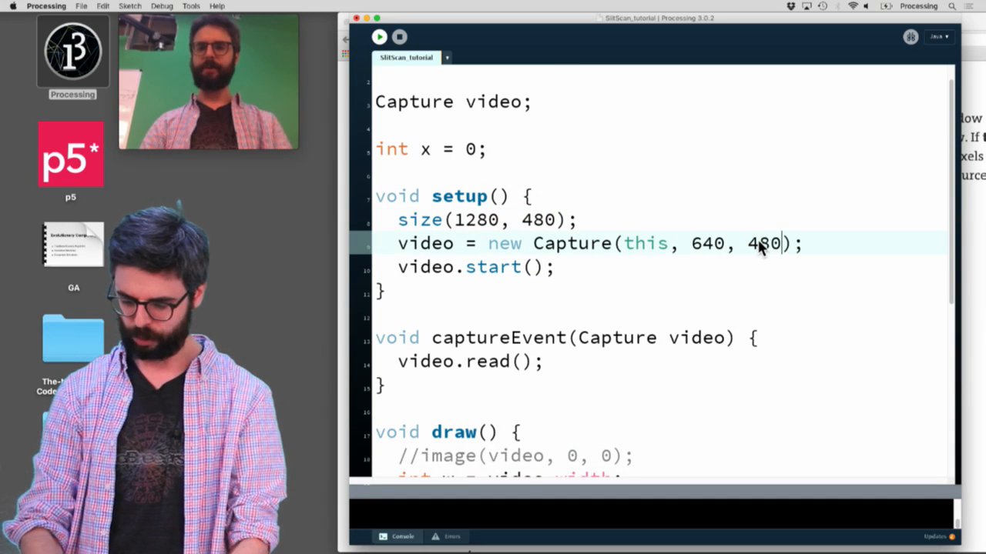
left_click(378, 36)
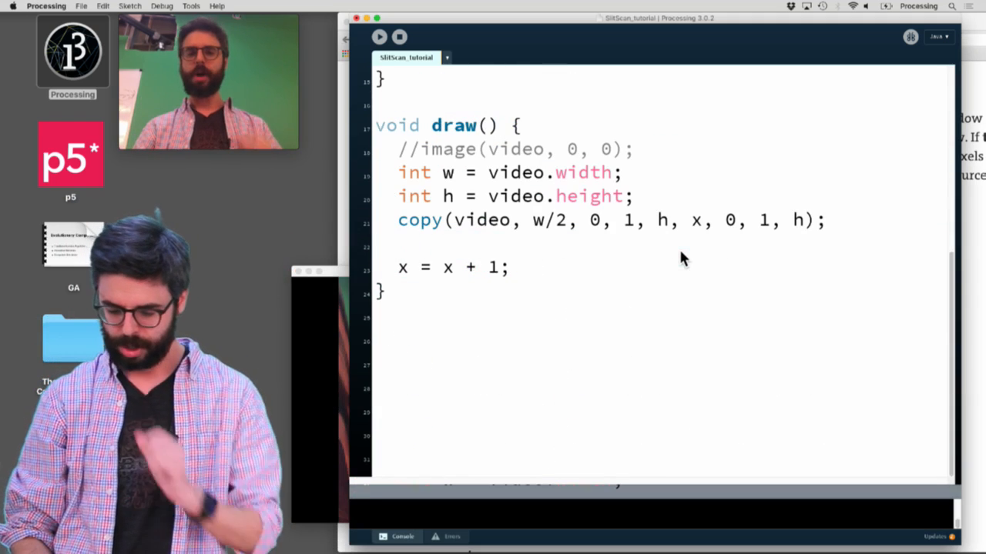
Add 'if (x > width) { x = 0; }' after the increment and run to see the wrap
type("x")
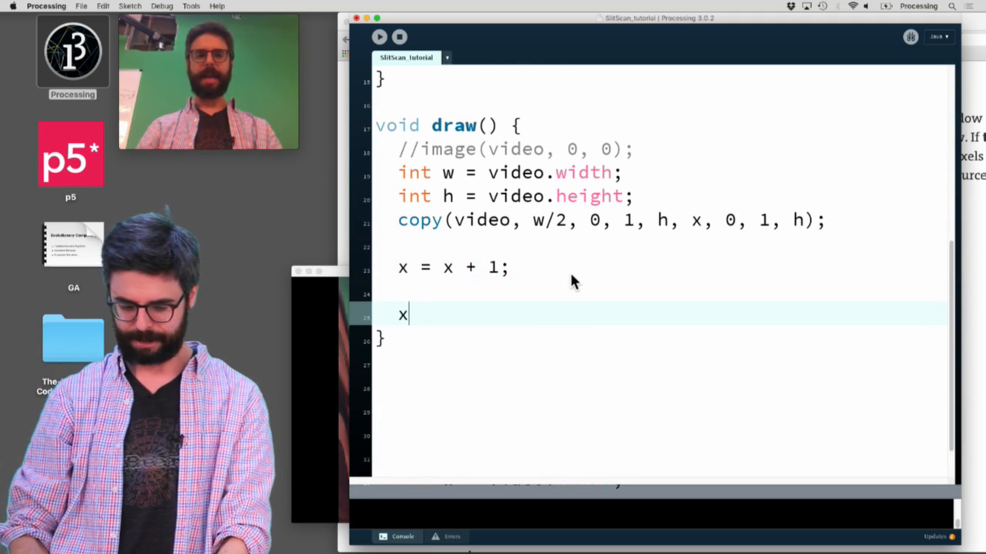
key("backspace")
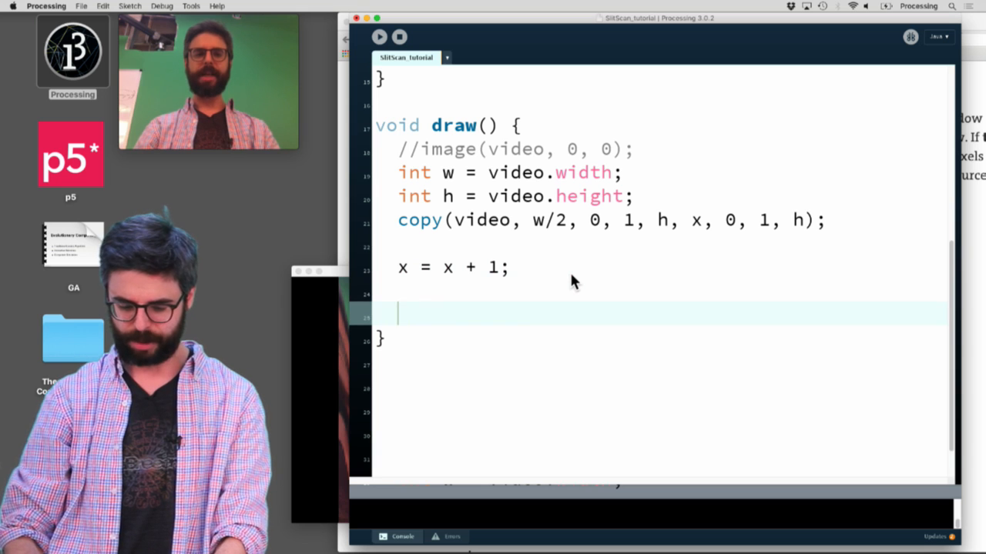
type("if (x > width")
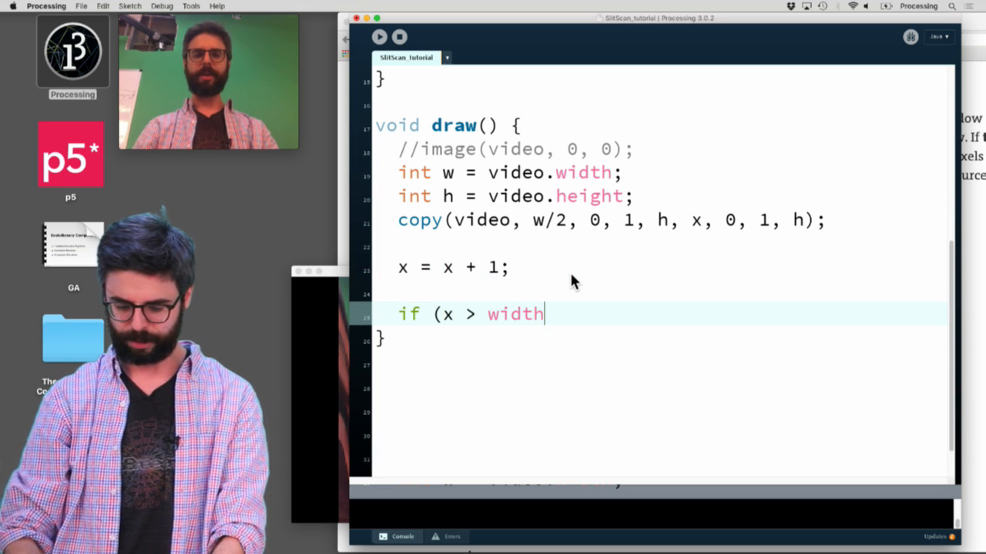
type(") {")
type("x = 0;")
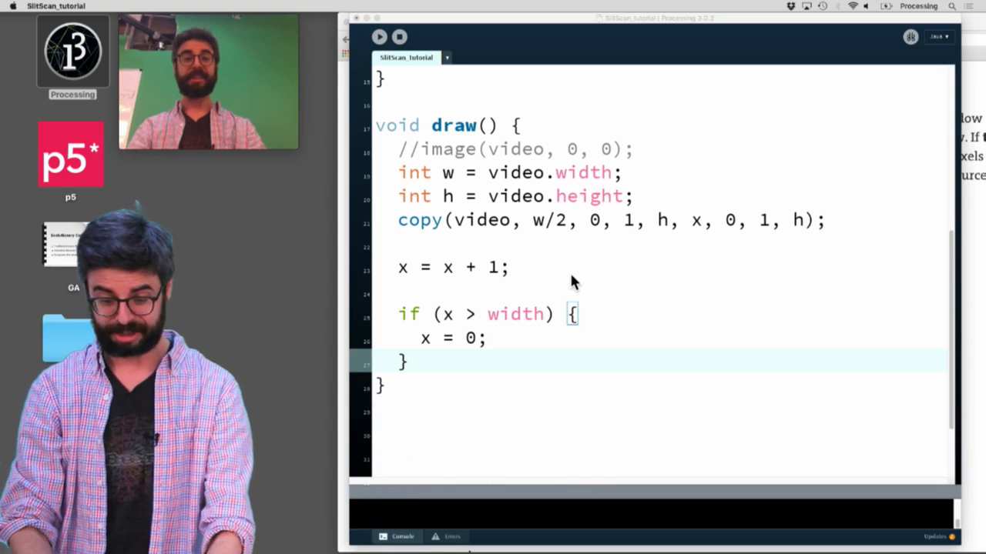
left_click(379, 36)
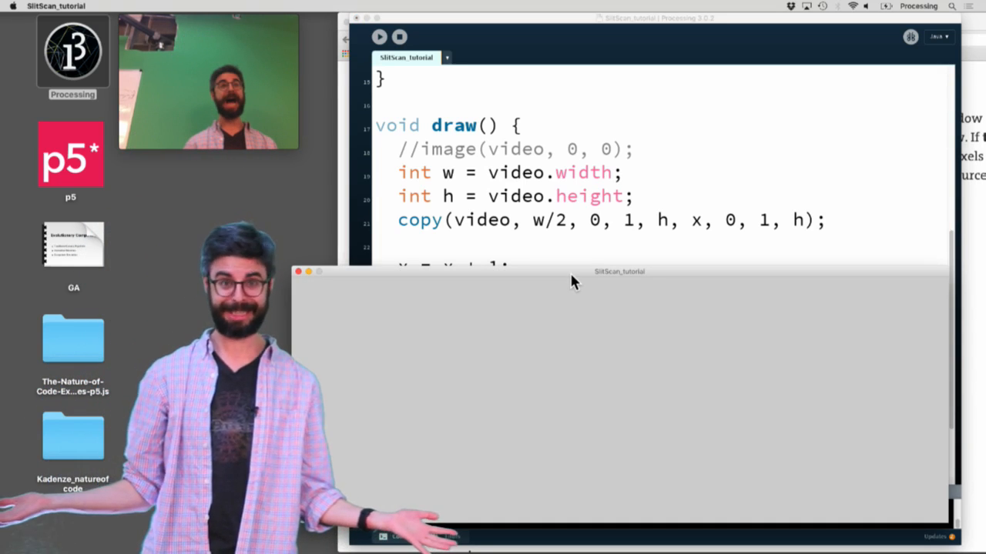